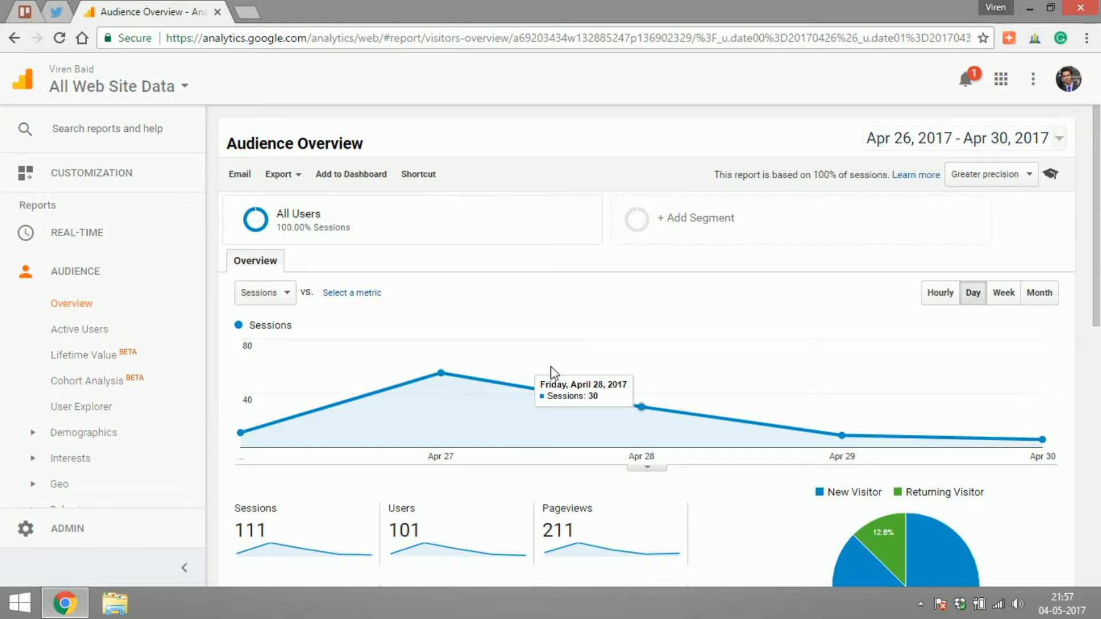
pyautogui.moveTo(511, 276)
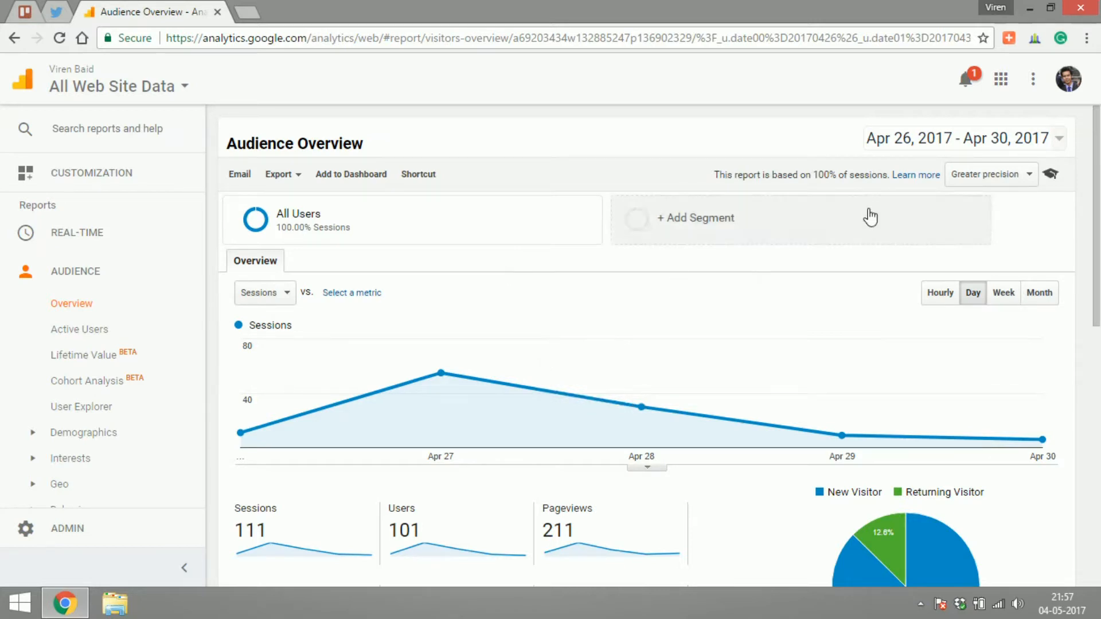
pyautogui.moveTo(88, 303)
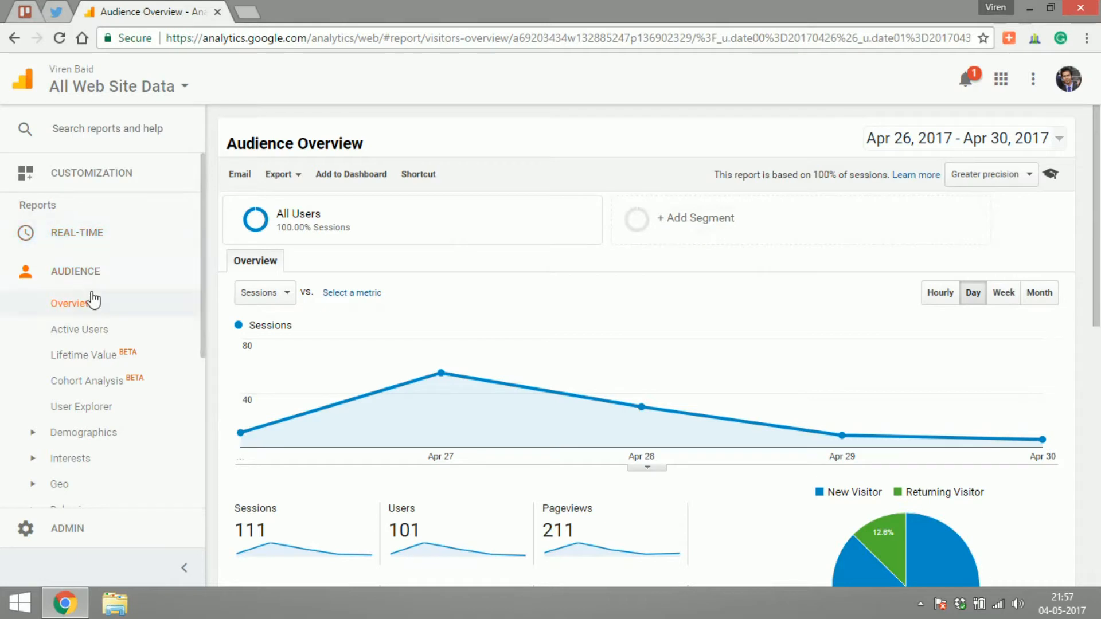
# Expand the Behavior and Acquisition report lists in the left navigation.
pyautogui.scroll(-3)
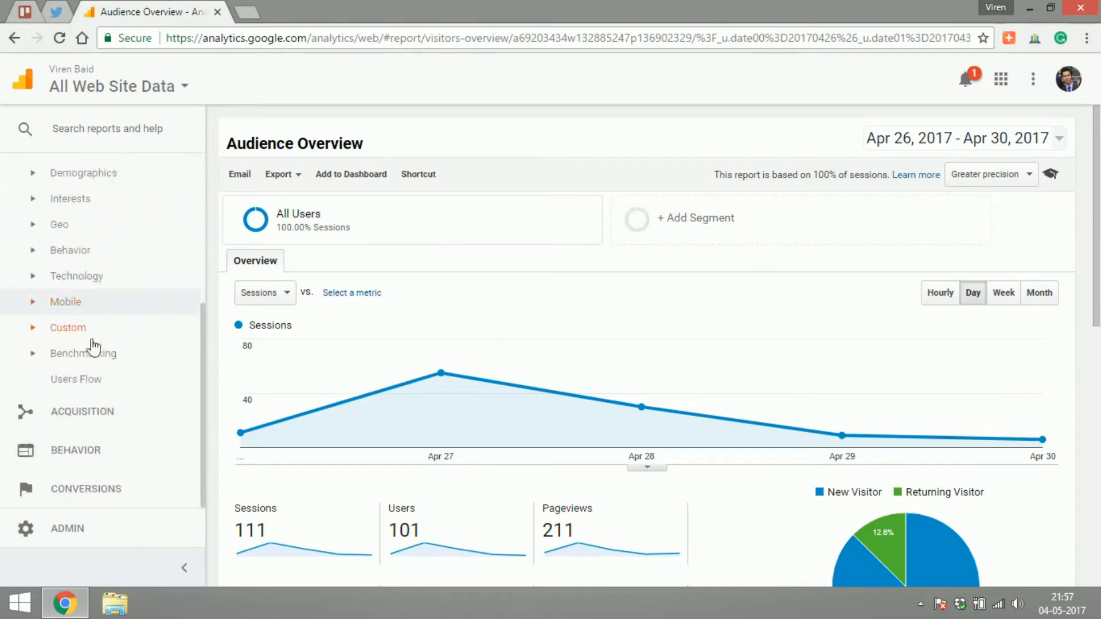
pyautogui.moveTo(81, 450)
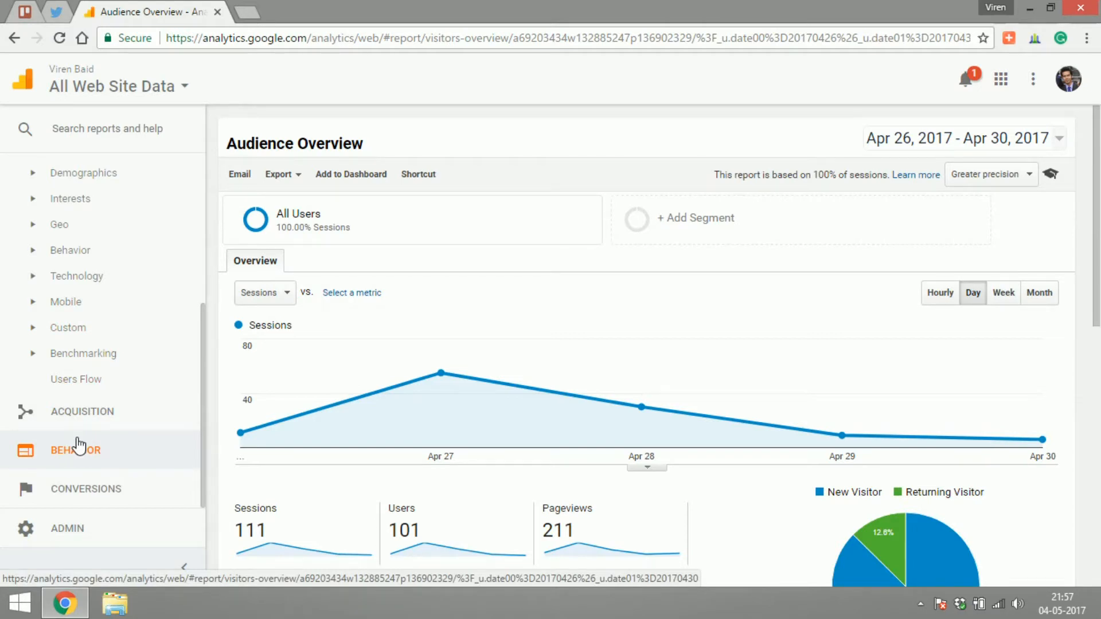
pyautogui.click(76, 450)
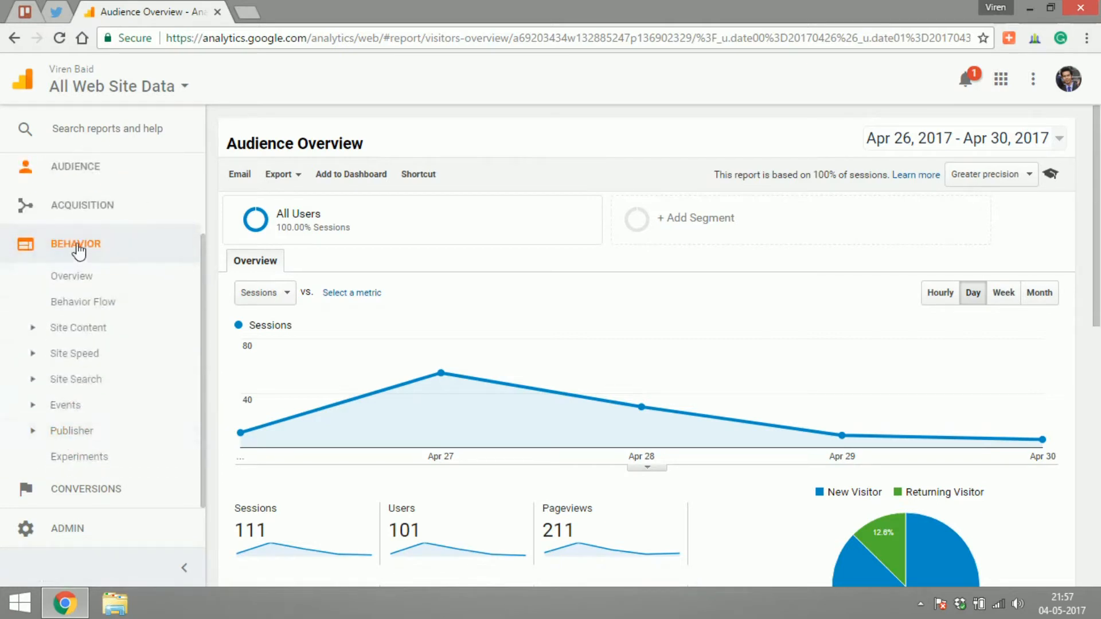
pyautogui.click(83, 257)
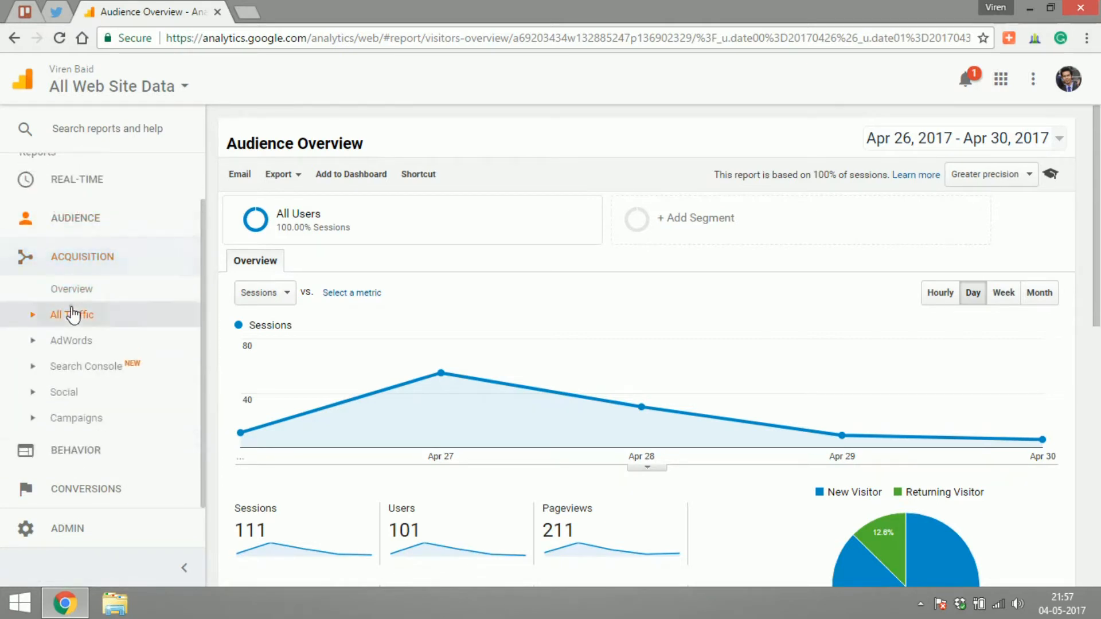
# Open Acquisition > All Traffic > Source/Medium for Apr 26–30 and review the table.
pyautogui.click(71, 314)
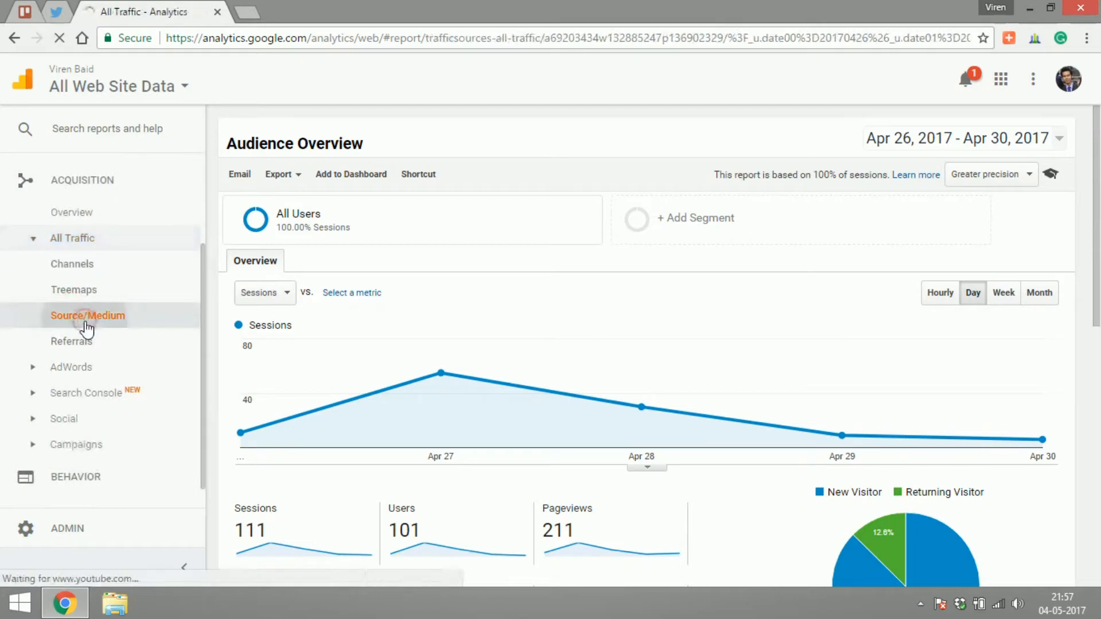
pyautogui.click(88, 316)
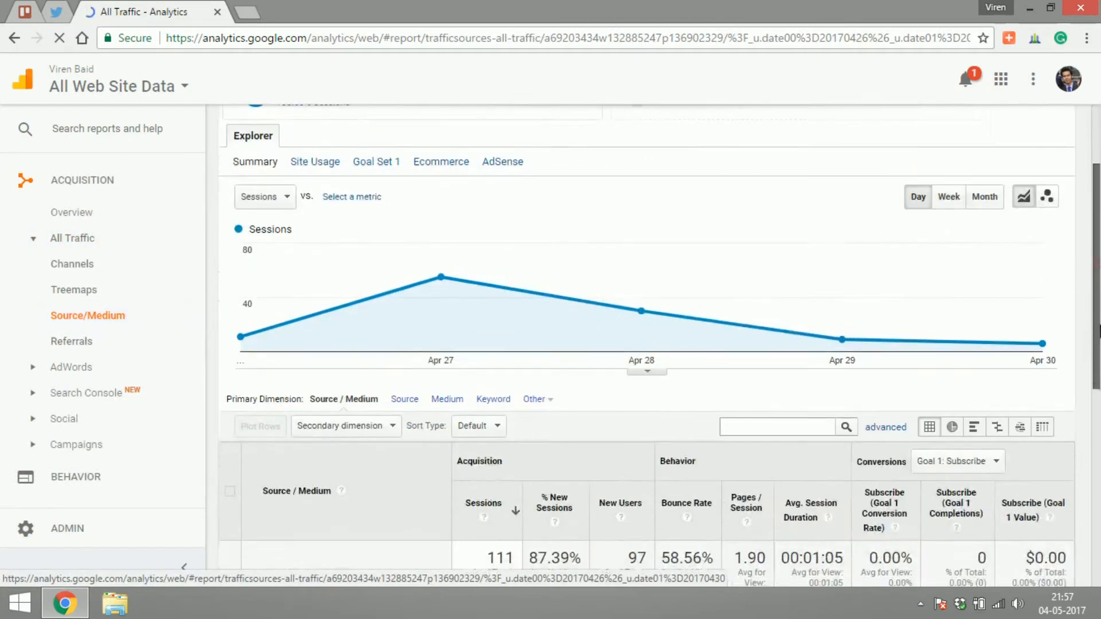
pyautogui.scroll(-3)
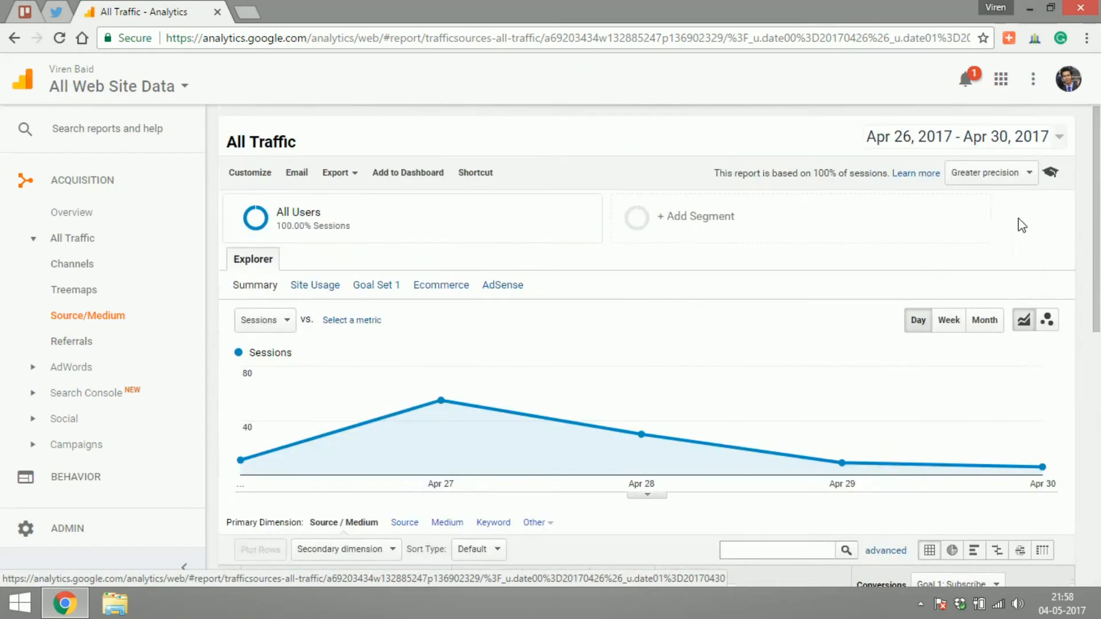
pyautogui.click(959, 137)
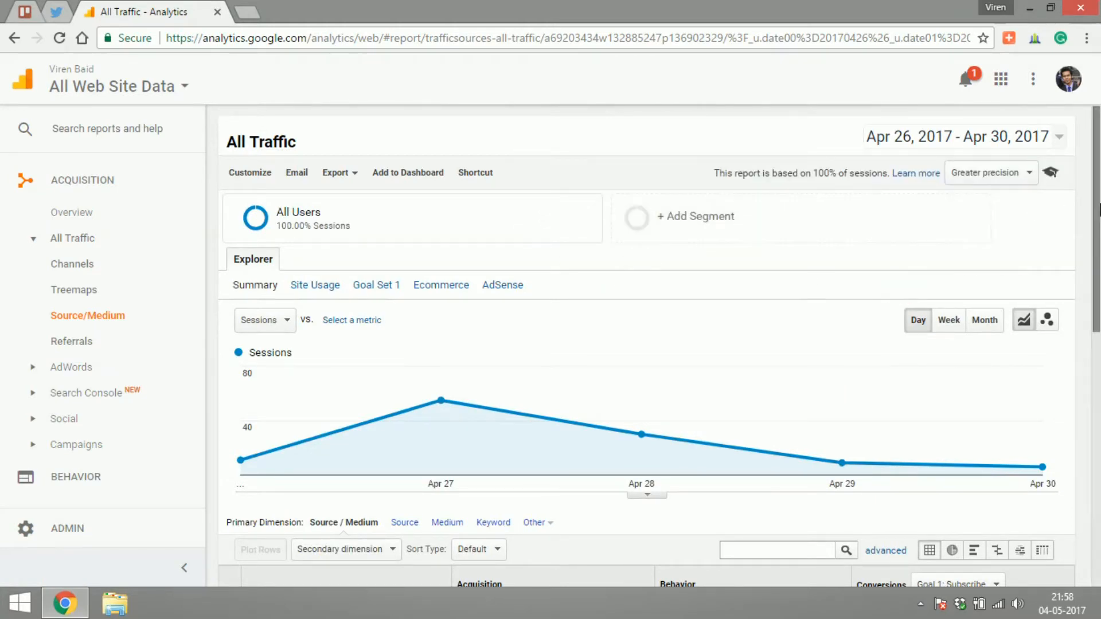
pyautogui.scroll(-3)
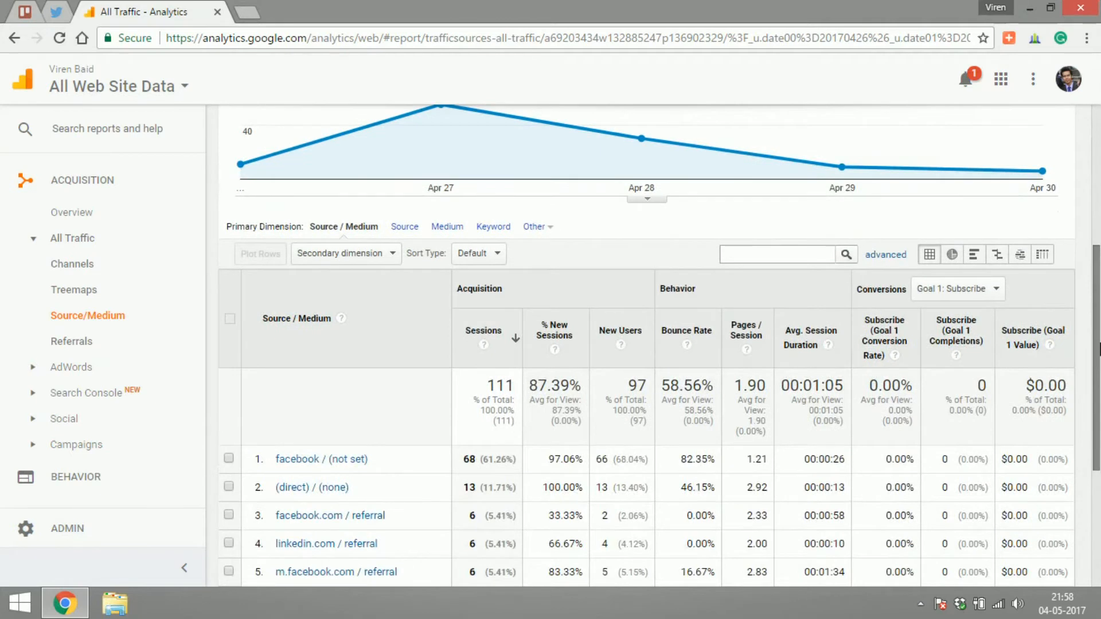
pyautogui.moveTo(915, 386)
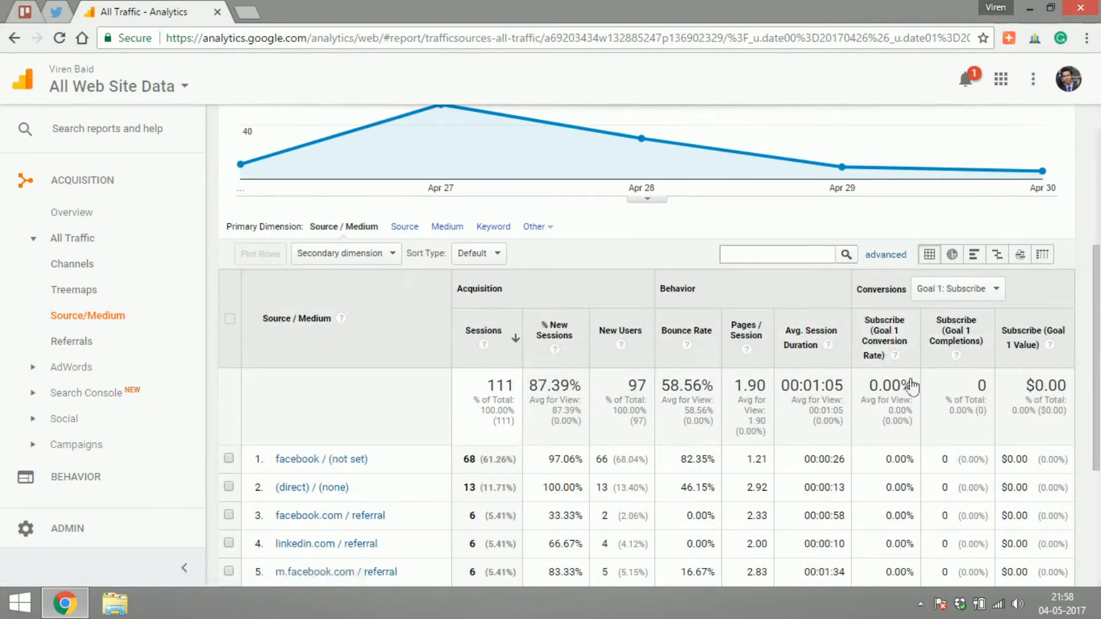
pyautogui.moveTo(856, 301)
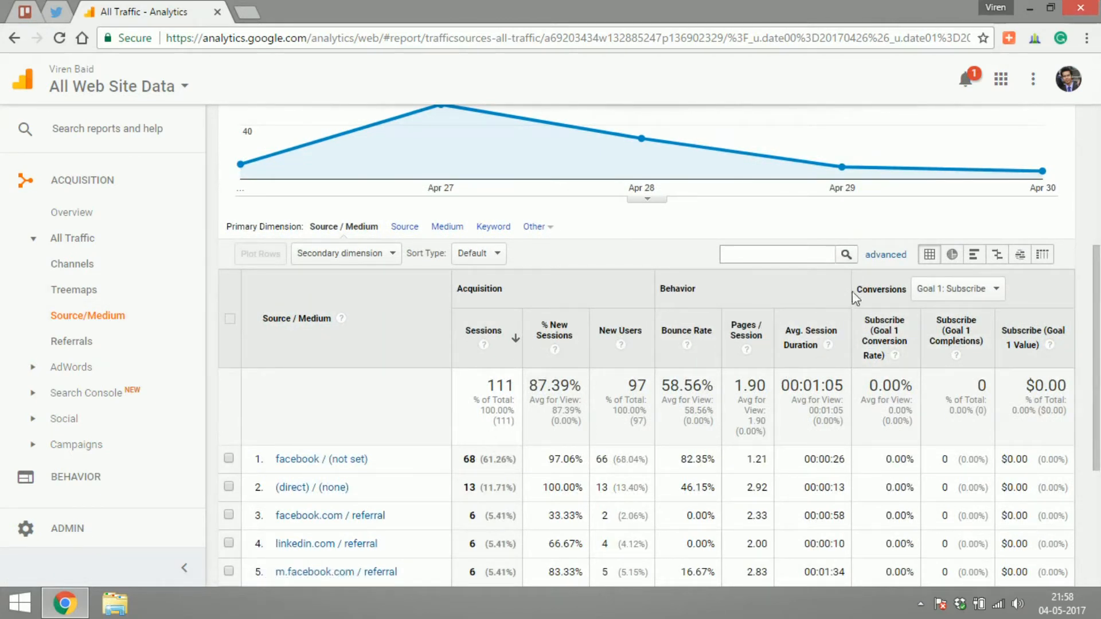
pyautogui.scroll(3)
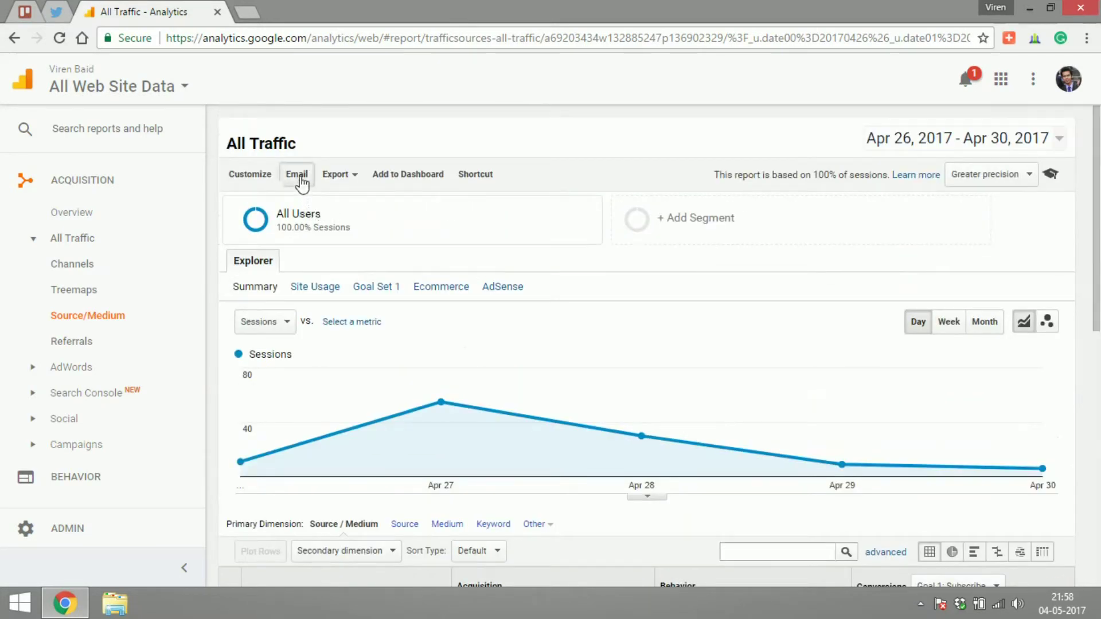
pyautogui.click(297, 175)
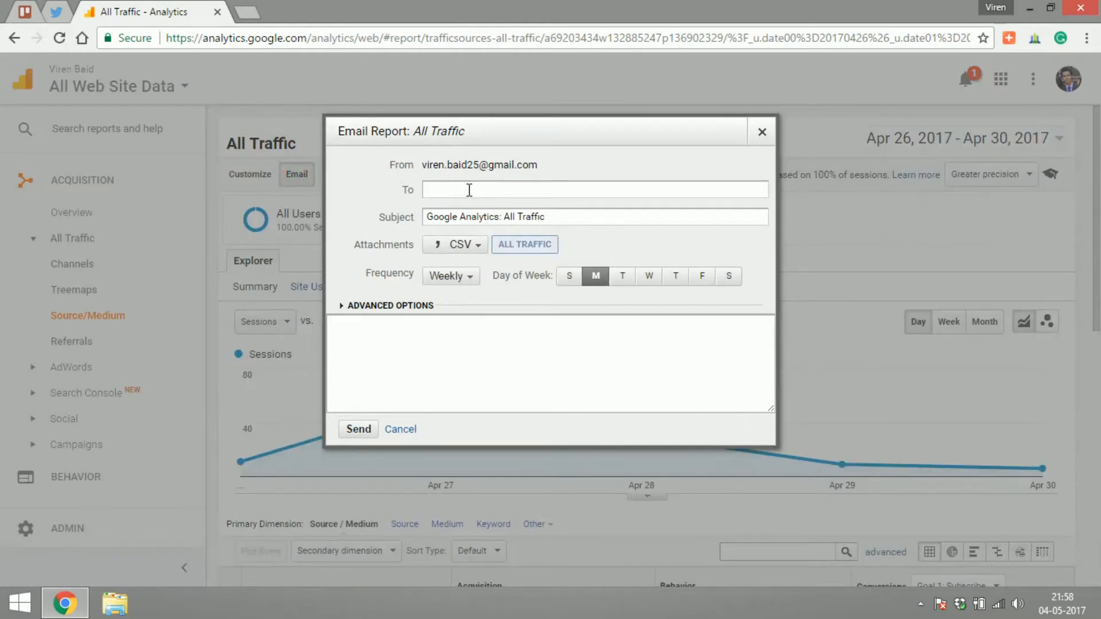
pyautogui.click(471, 191)
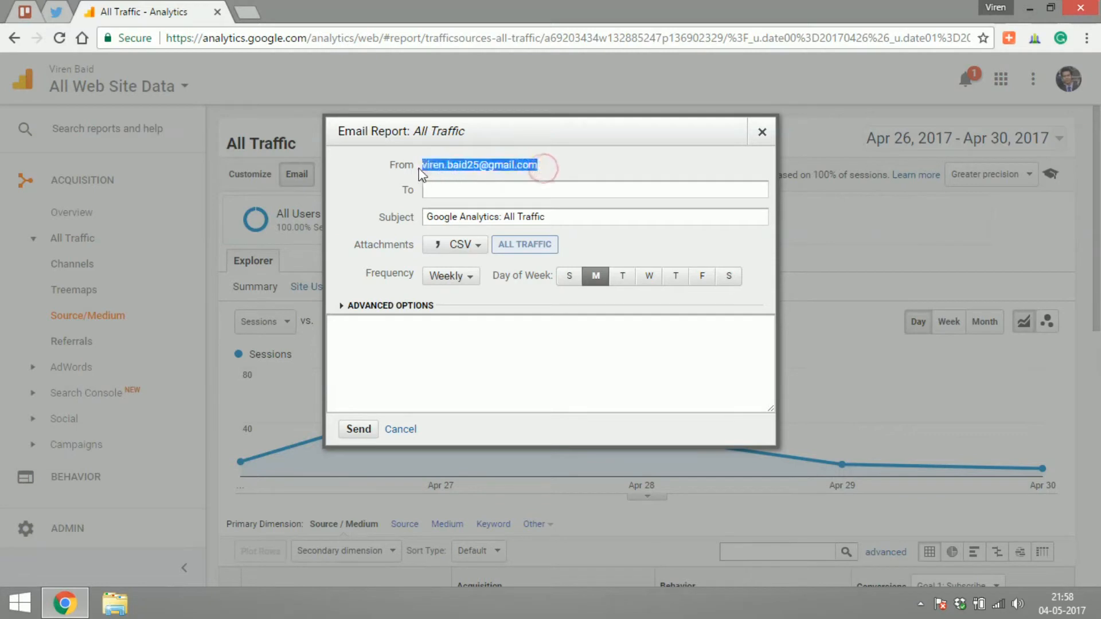
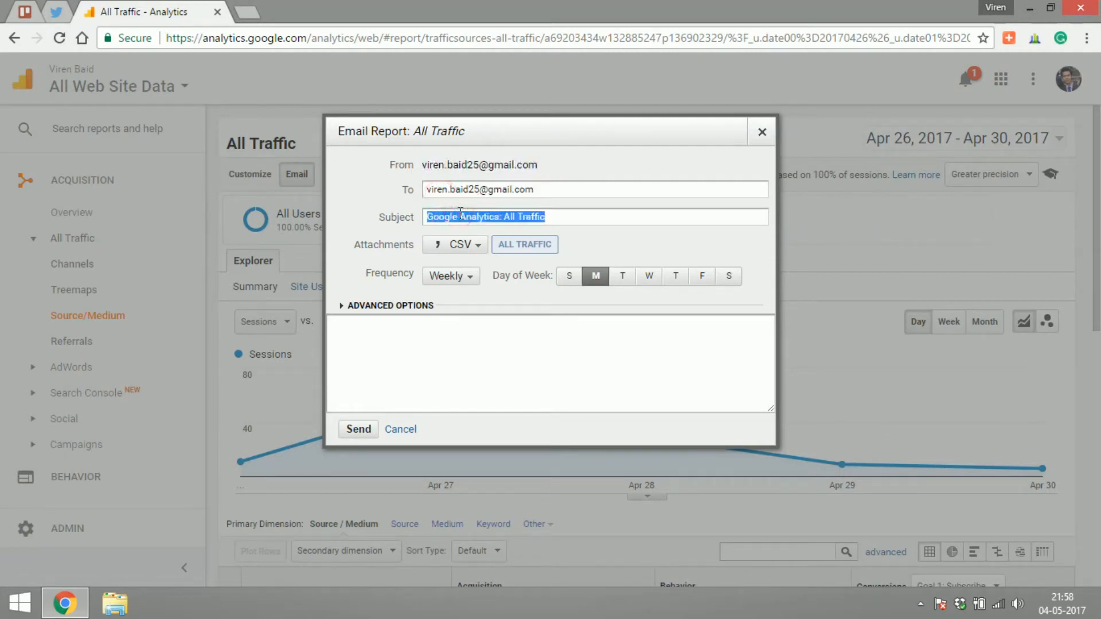
pyautogui.write('Traffic')
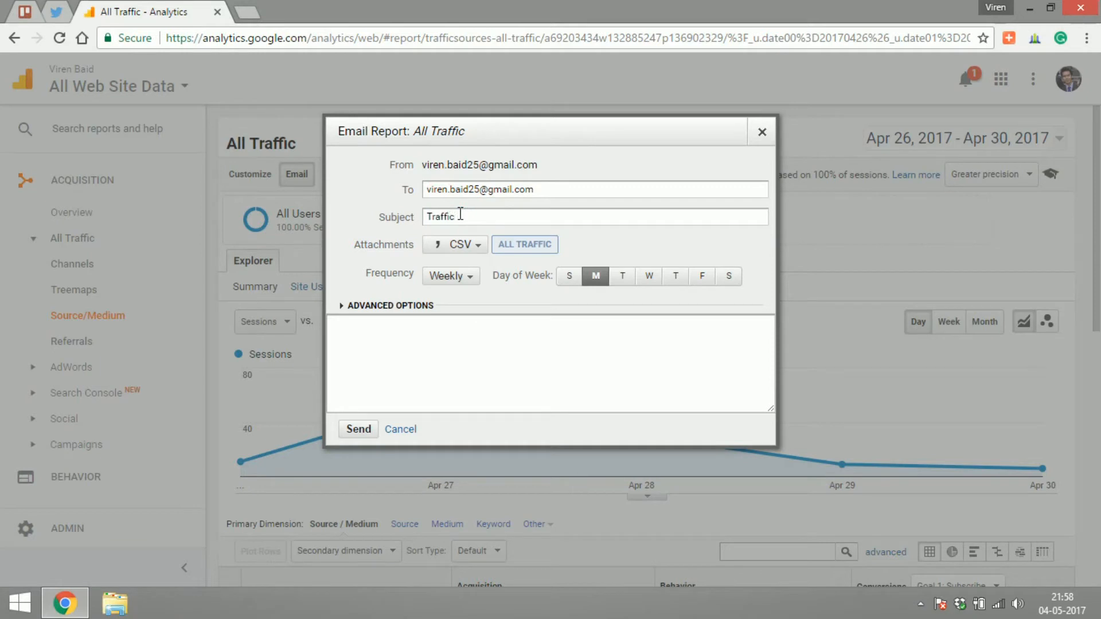
pyautogui.write('/Source')
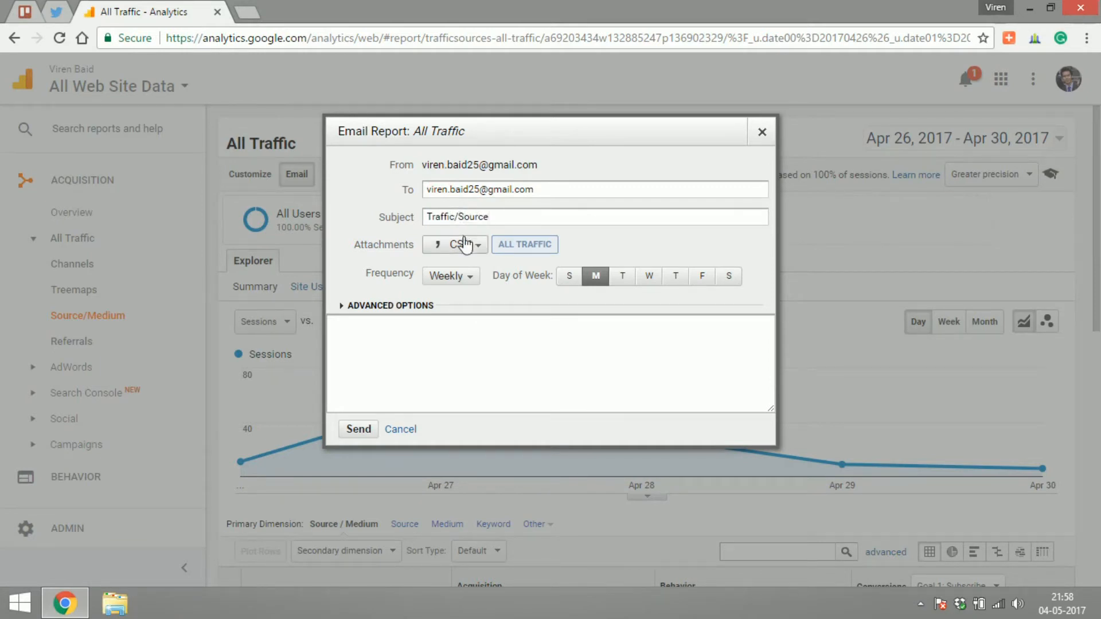
pyautogui.click(456, 244)
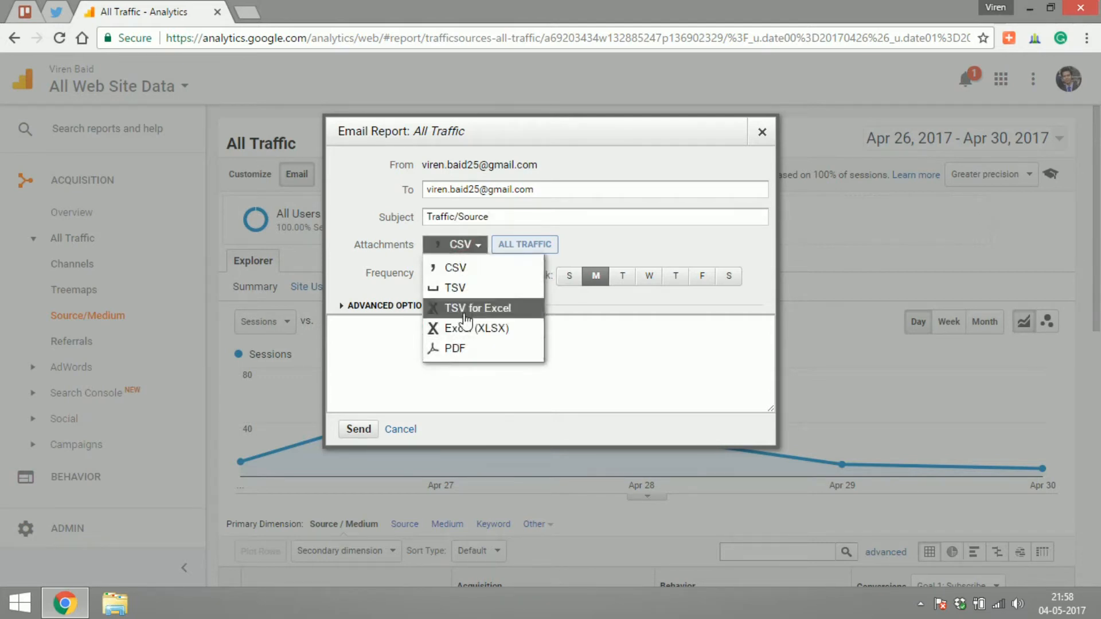
pyautogui.moveTo(467, 348)
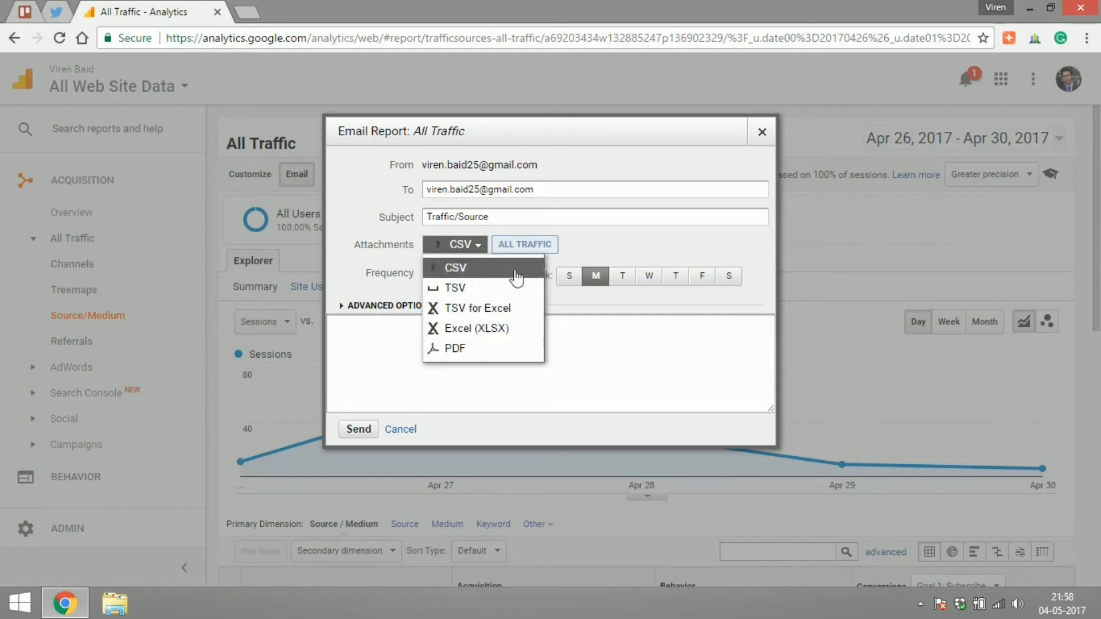
# Attach the report as Excel (XLSX) and initially set the frequency to Daily.
pyautogui.click(478, 328)
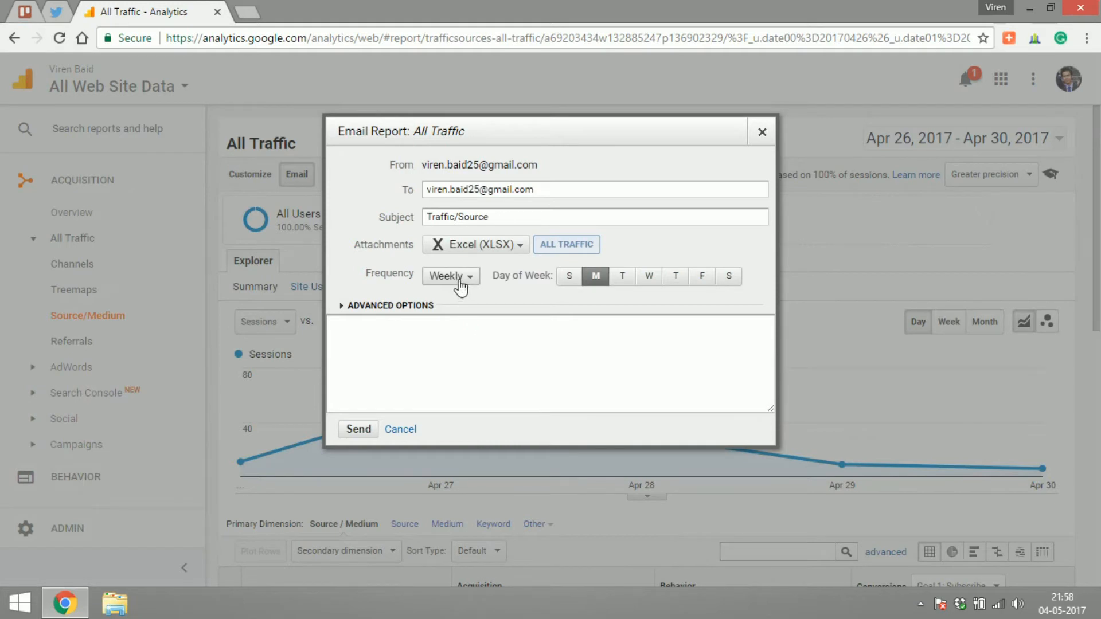
pyautogui.click(449, 276)
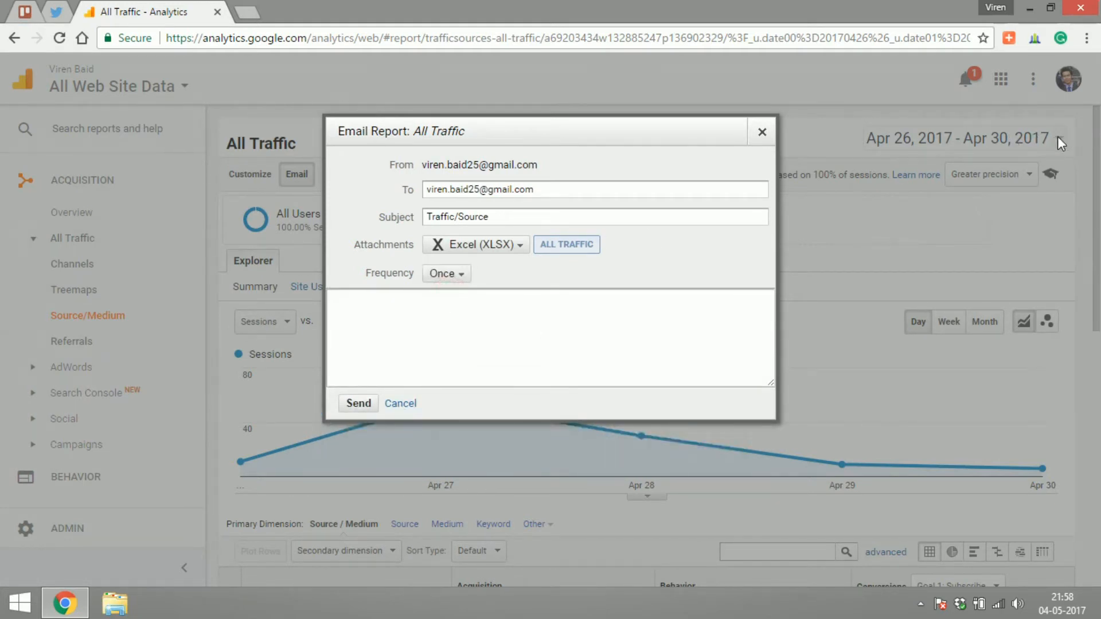
pyautogui.click(446, 273)
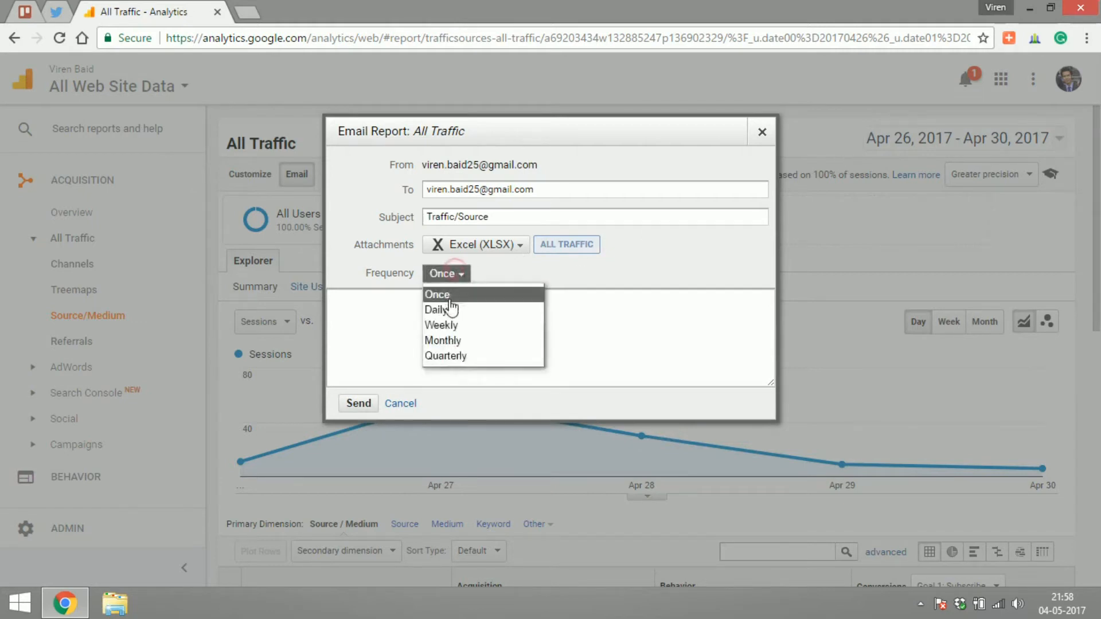
pyautogui.click(436, 310)
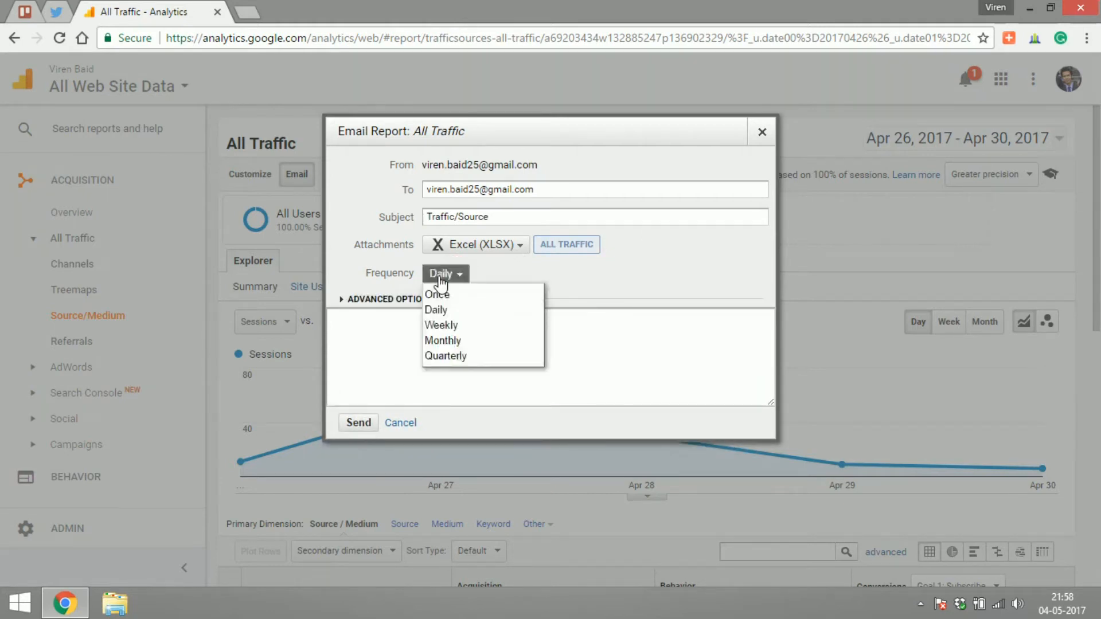
# Change the frequency to Weekly, then settle on Quarterly and reveal Advanced Options.
pyautogui.click(440, 326)
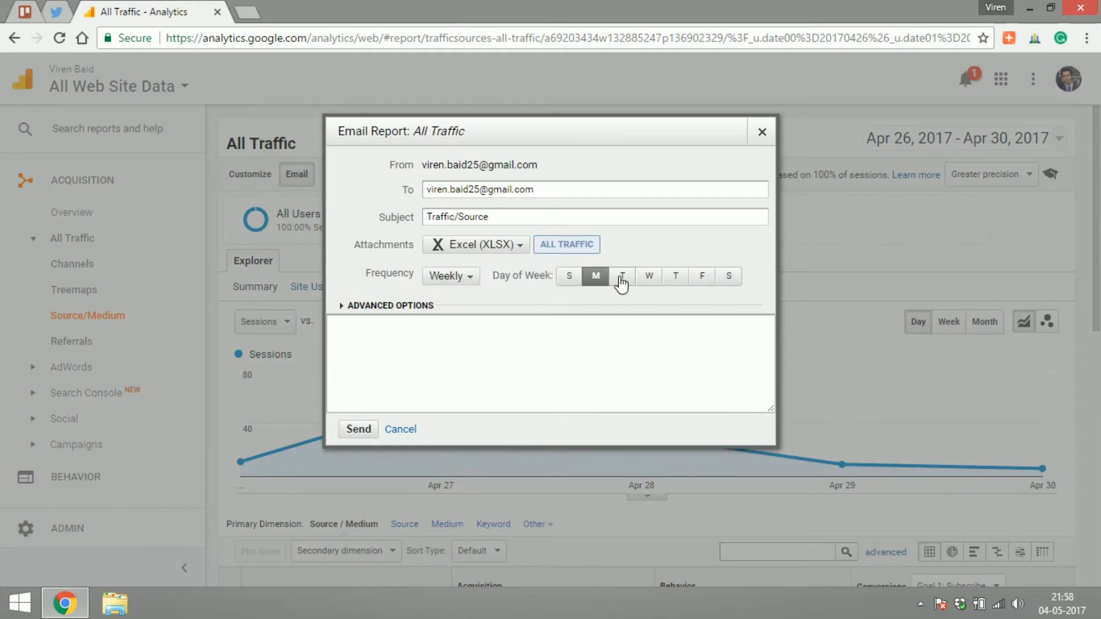
pyautogui.click(450, 275)
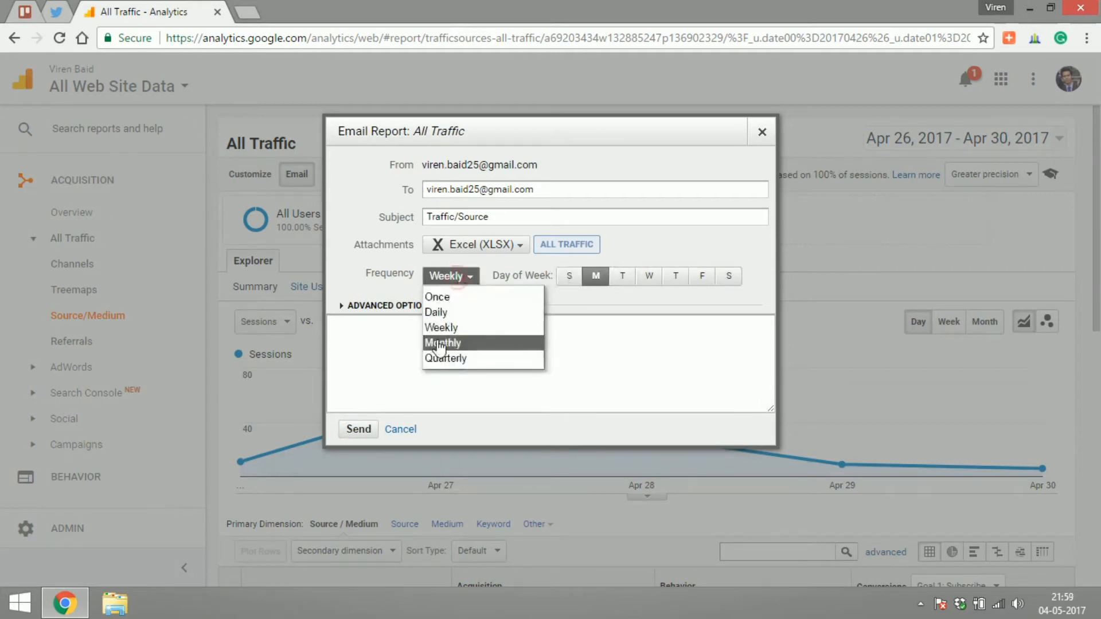
pyautogui.click(443, 343)
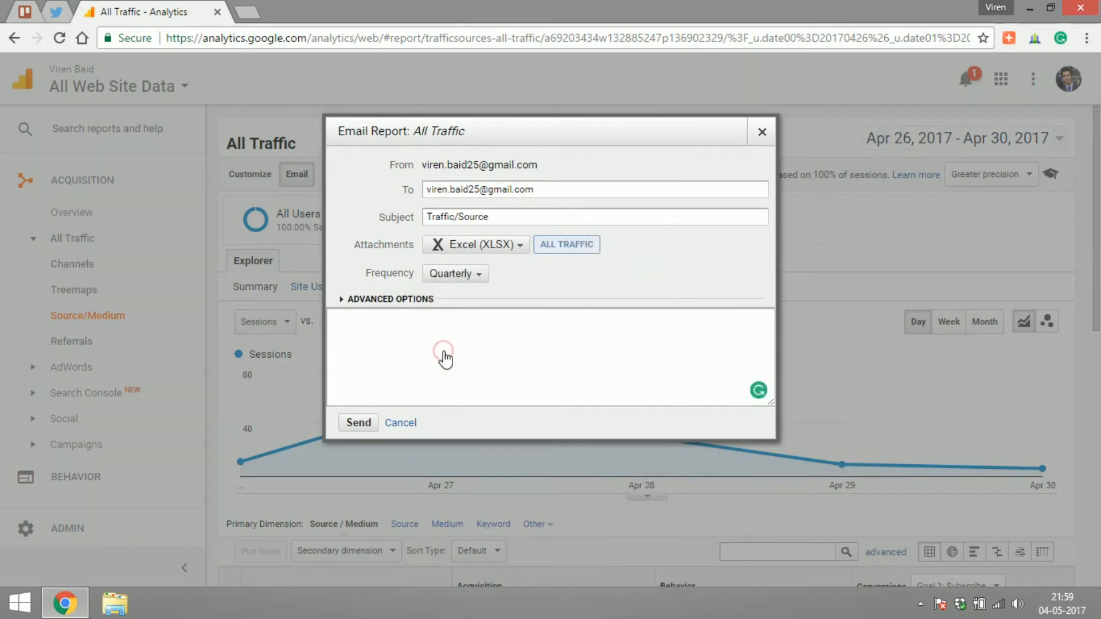
pyautogui.click(387, 299)
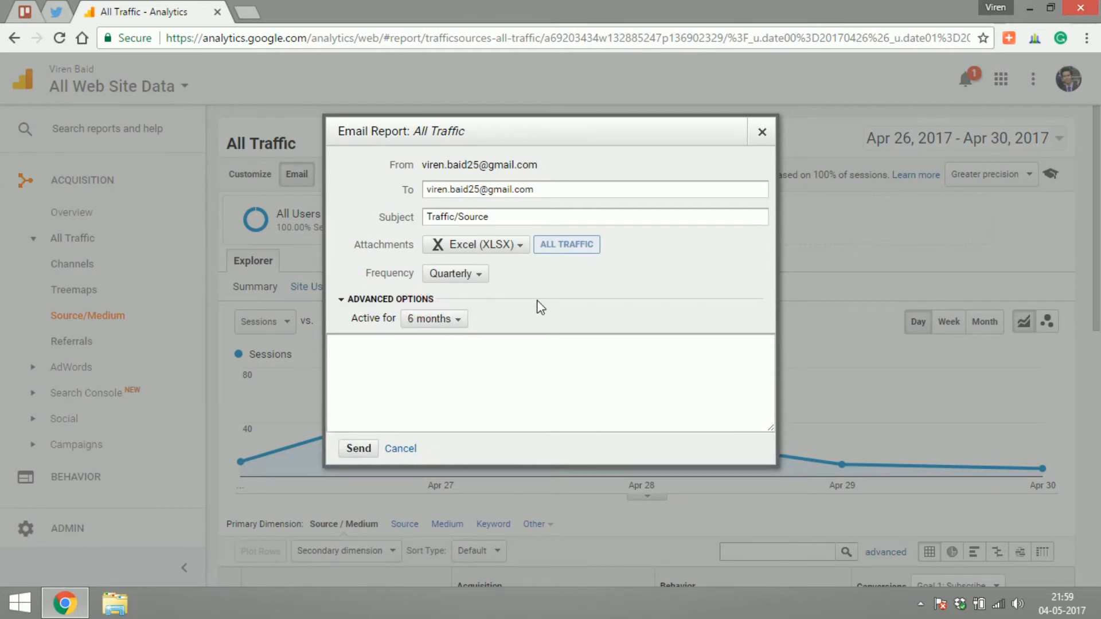
# Set the schedule active for 1 month and the frequency back to Daily.
pyautogui.click(434, 319)
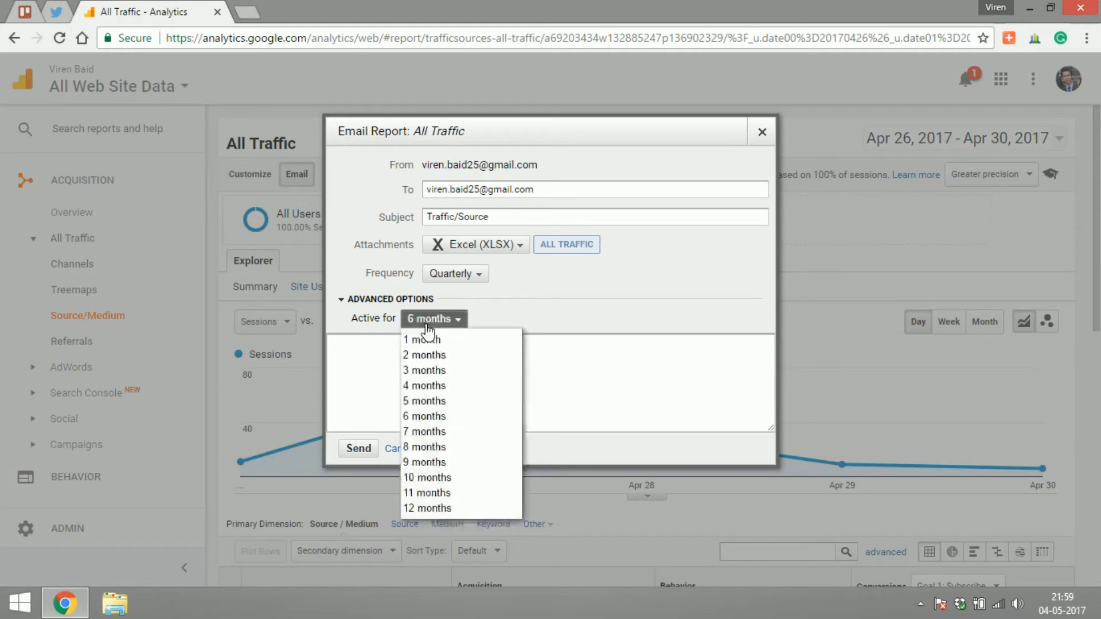
pyautogui.click(418, 339)
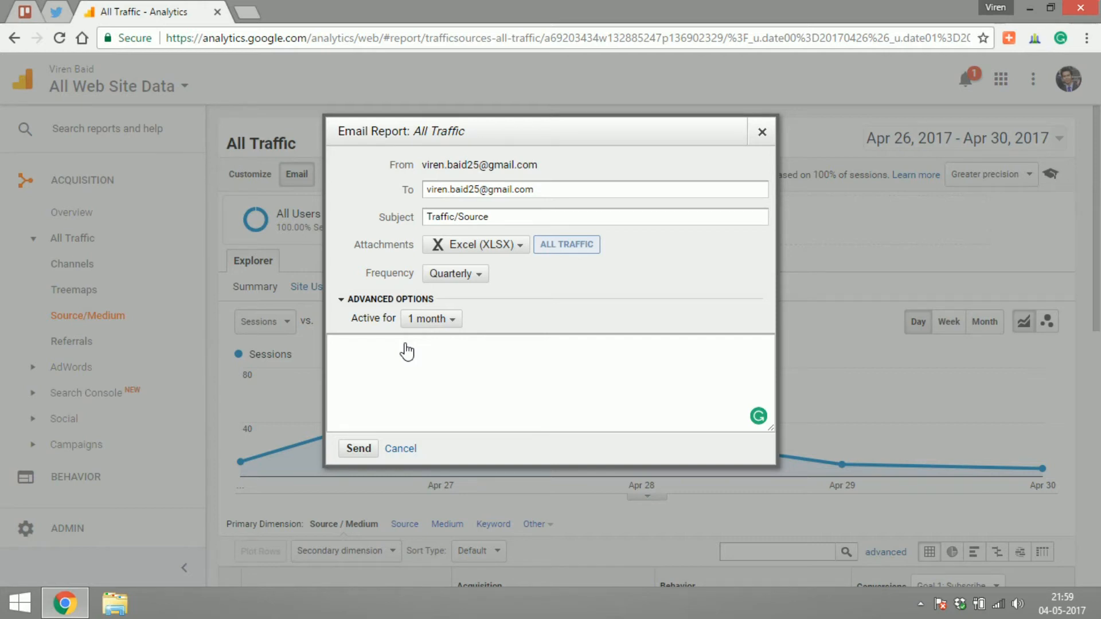
pyautogui.click(454, 273)
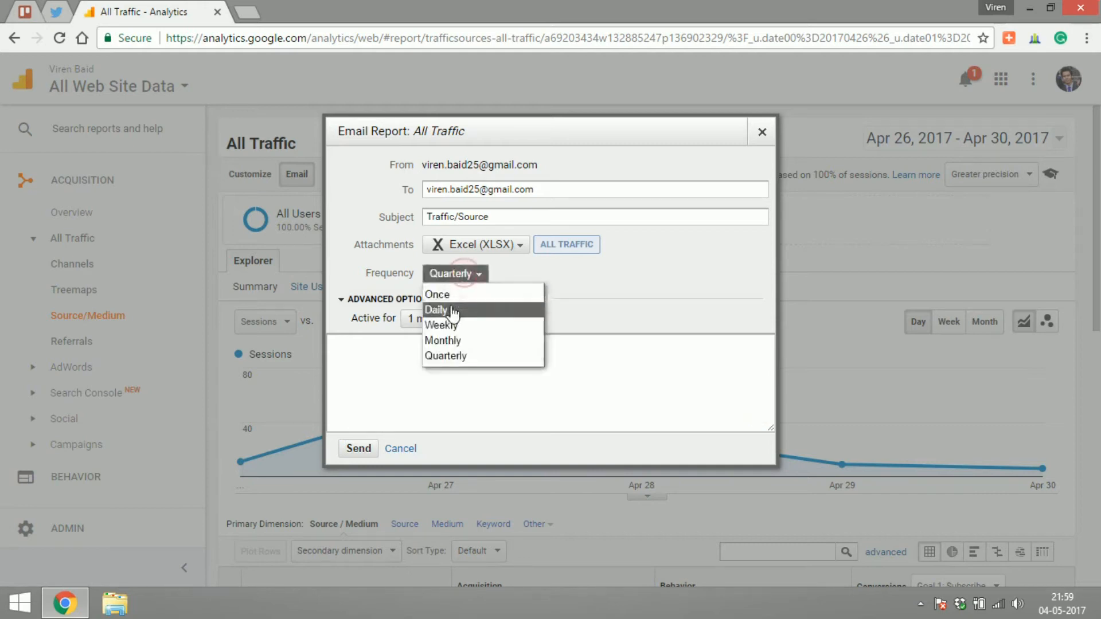
pyautogui.click(436, 310)
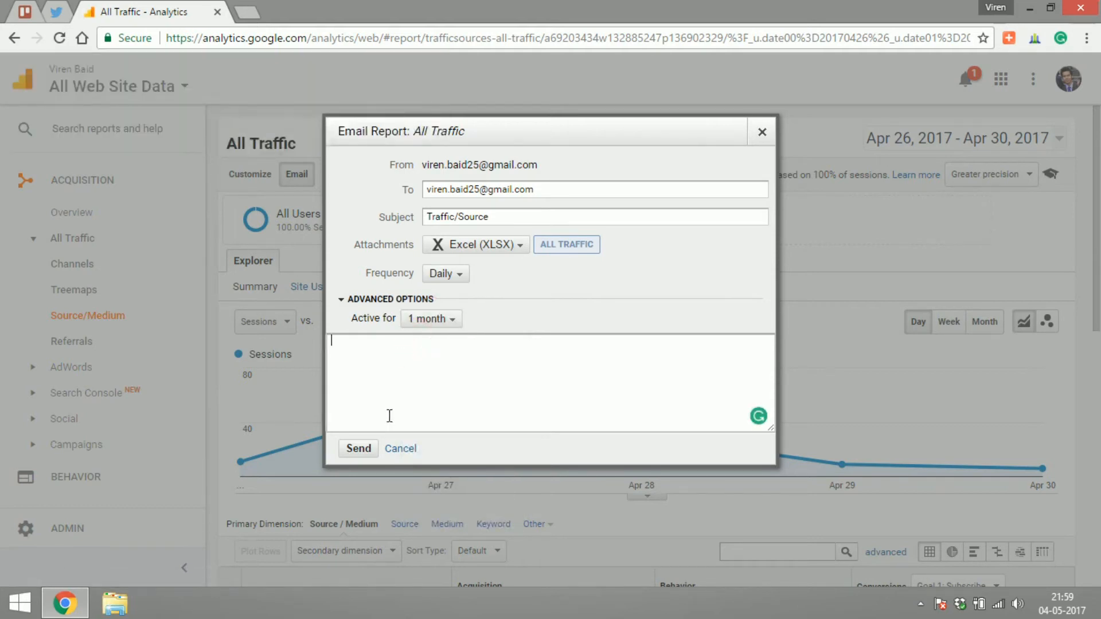
# Add the message 'Hi Viren, ... traffic sources report' and send the scheduled email.
pyautogui.click(358, 462)
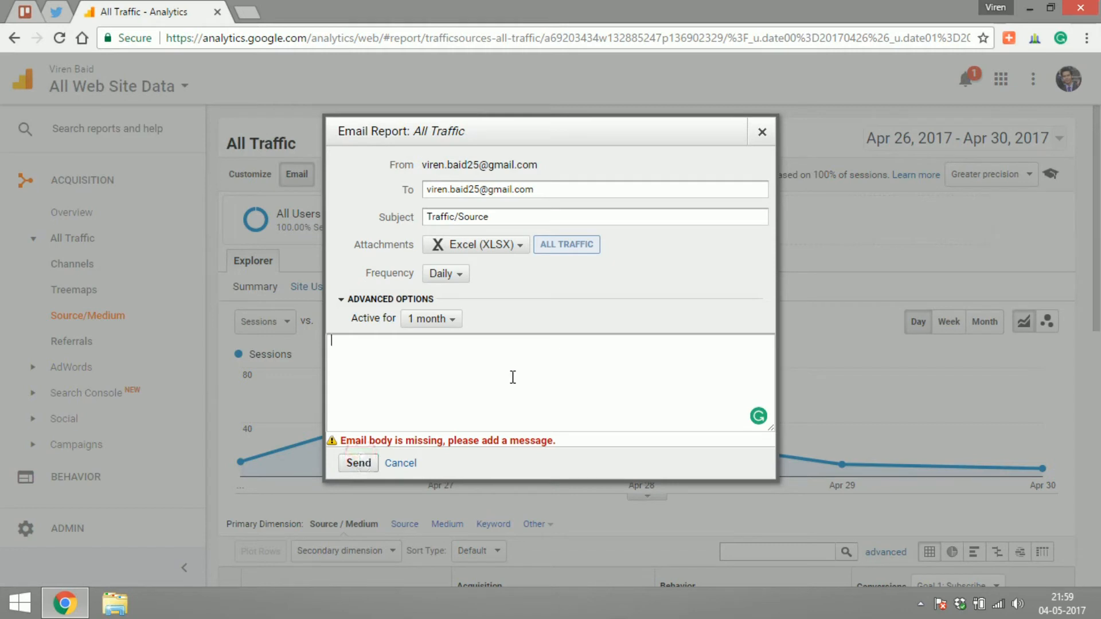
pyautogui.write('Hi Viren,')
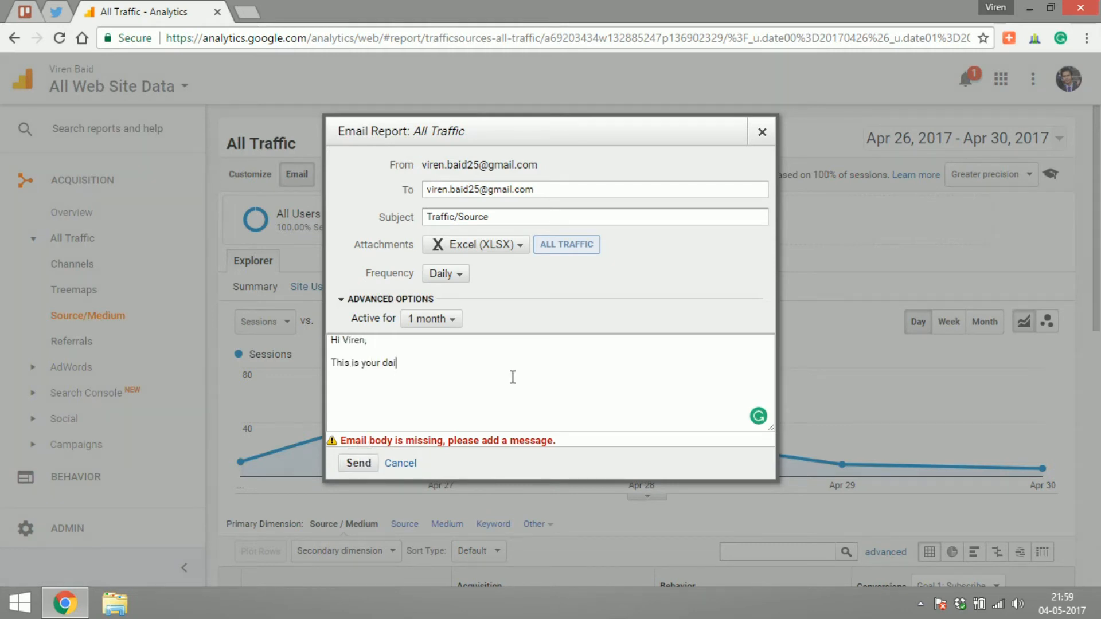
pyautogui.write('ly traffic sources report.')
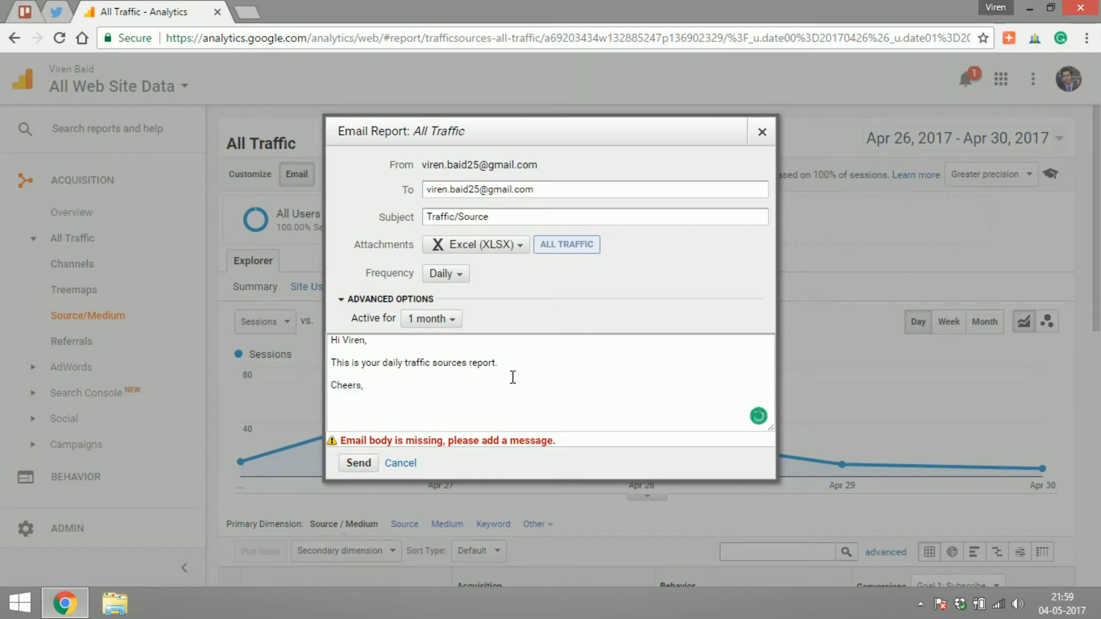
pyautogui.click(358, 448)
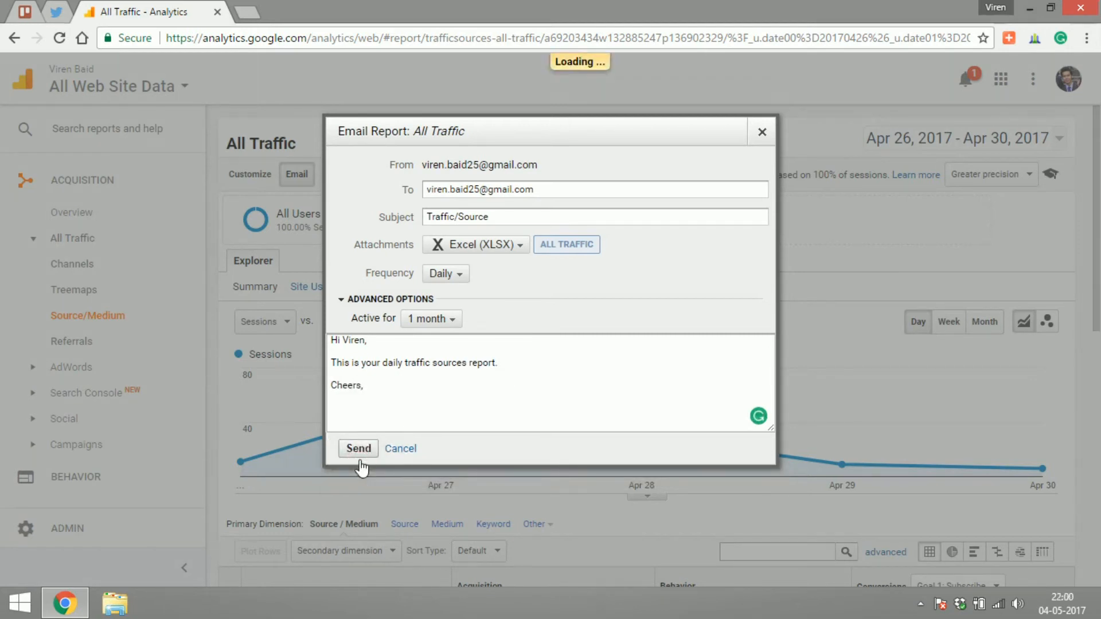
pyautogui.click(357, 448)
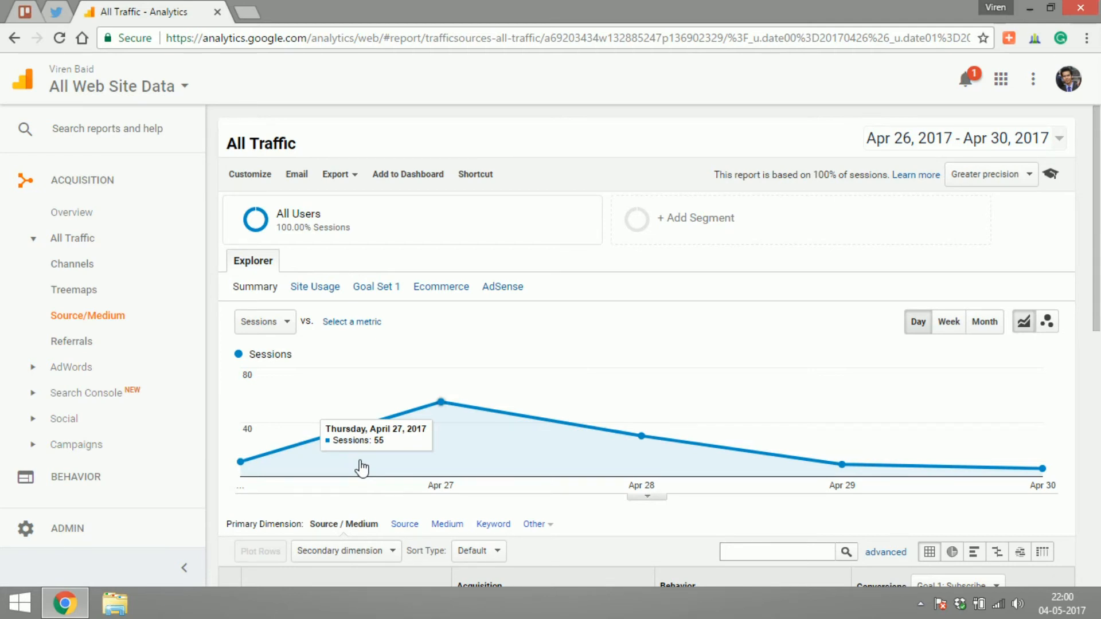
pyautogui.scroll(-3)
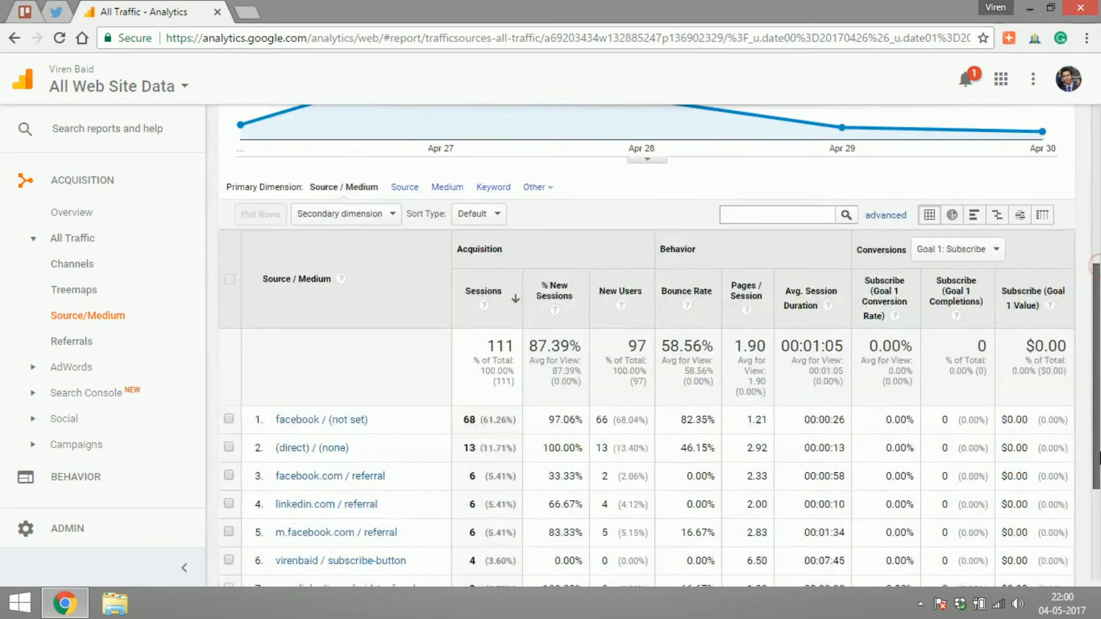
pyautogui.scroll(-3)
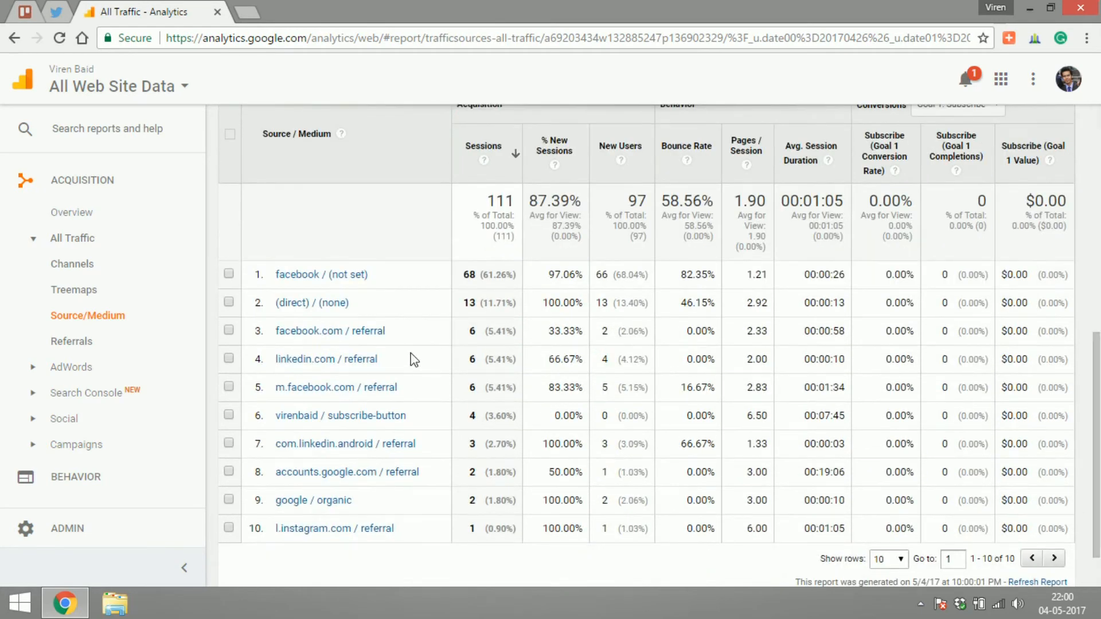
pyautogui.moveTo(556, 379)
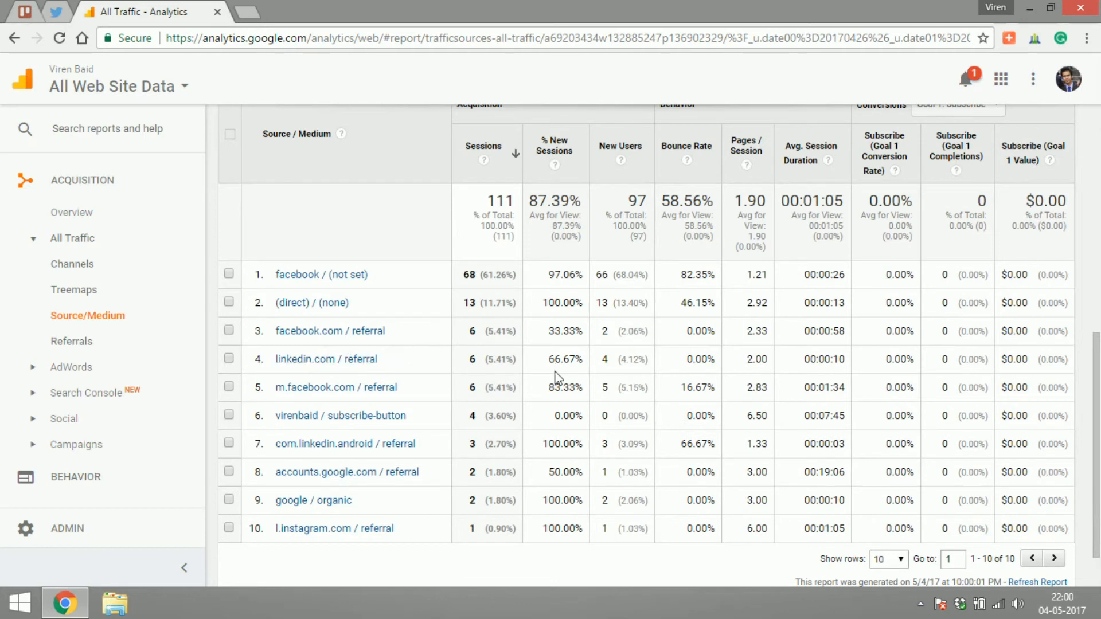
pyautogui.moveTo(385, 344)
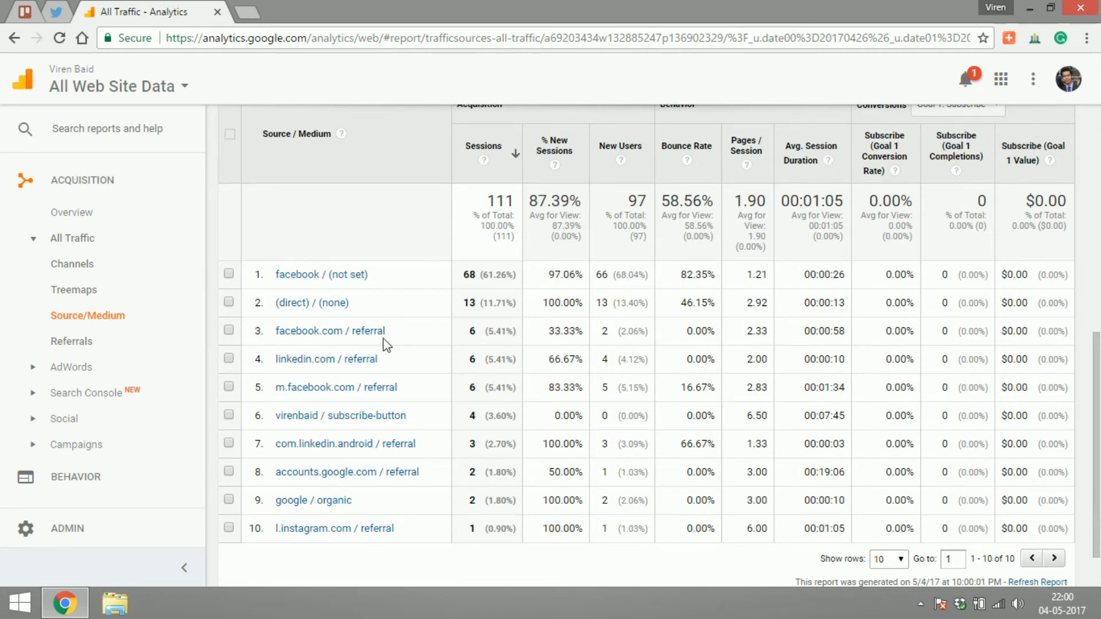
pyautogui.moveTo(1000, 333)
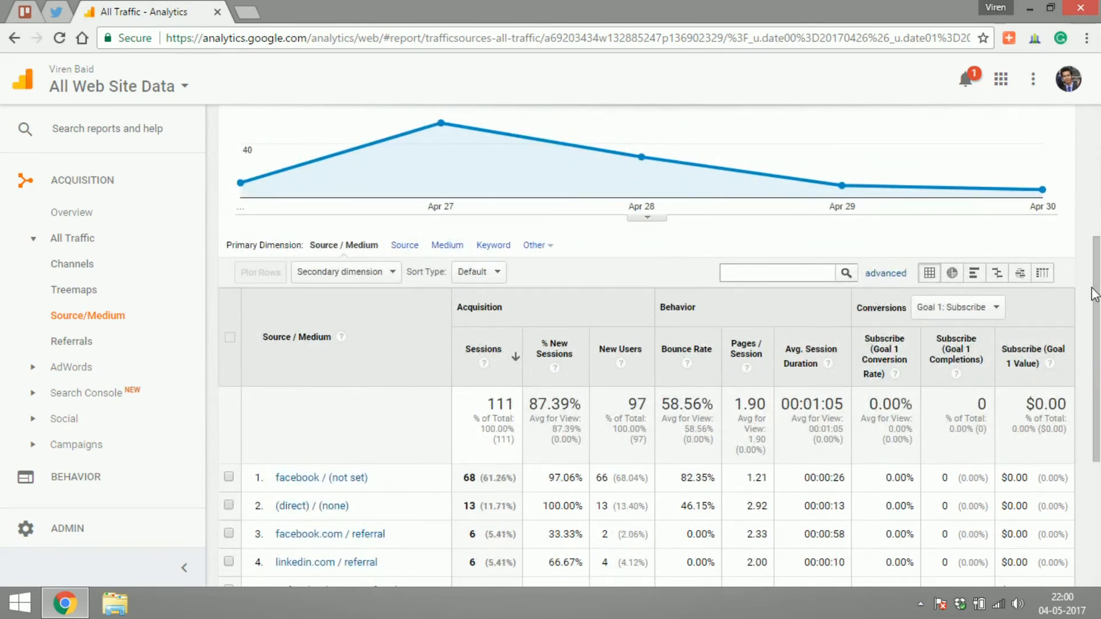
pyautogui.scroll(-3)
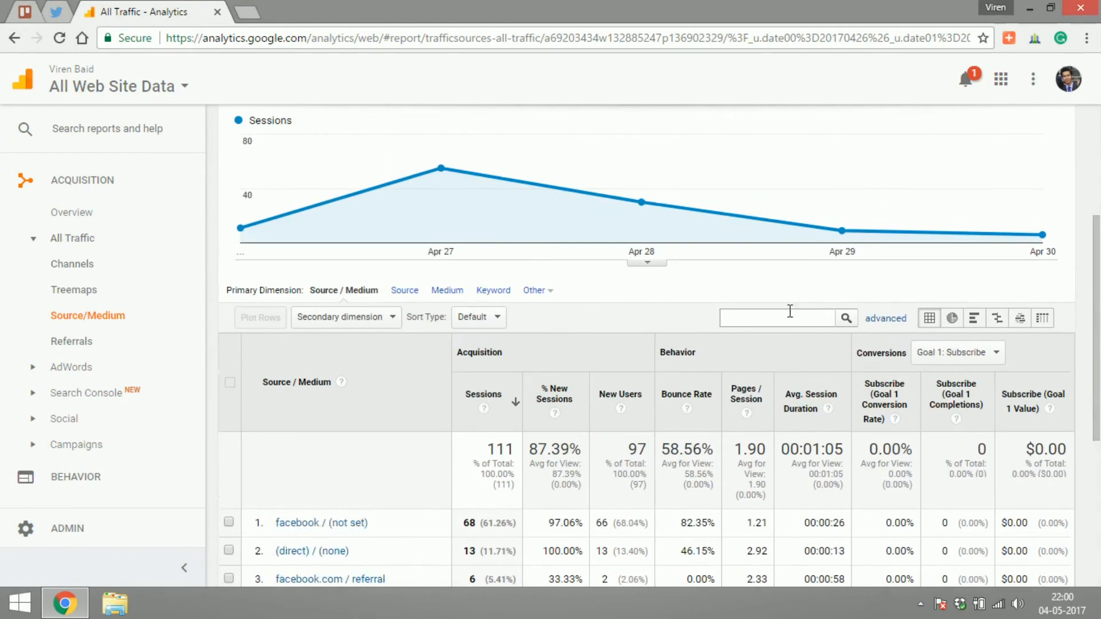
# Filter the All Traffic table to 'linkedin' sources, then cancel a second email setup.
pyautogui.write('linkedin')
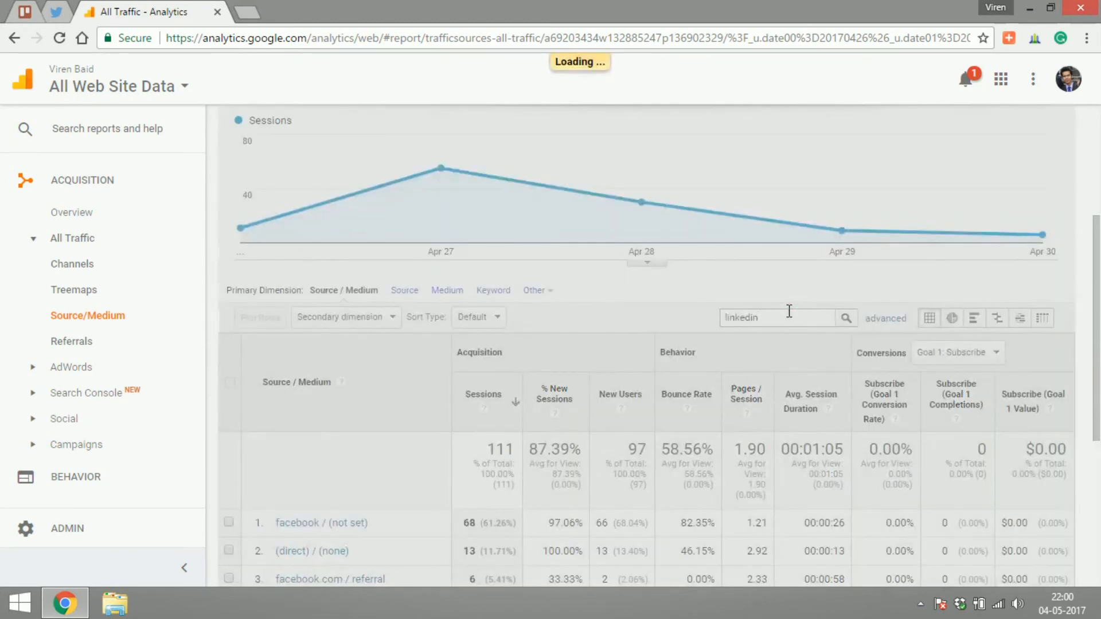
pyautogui.click(846, 317)
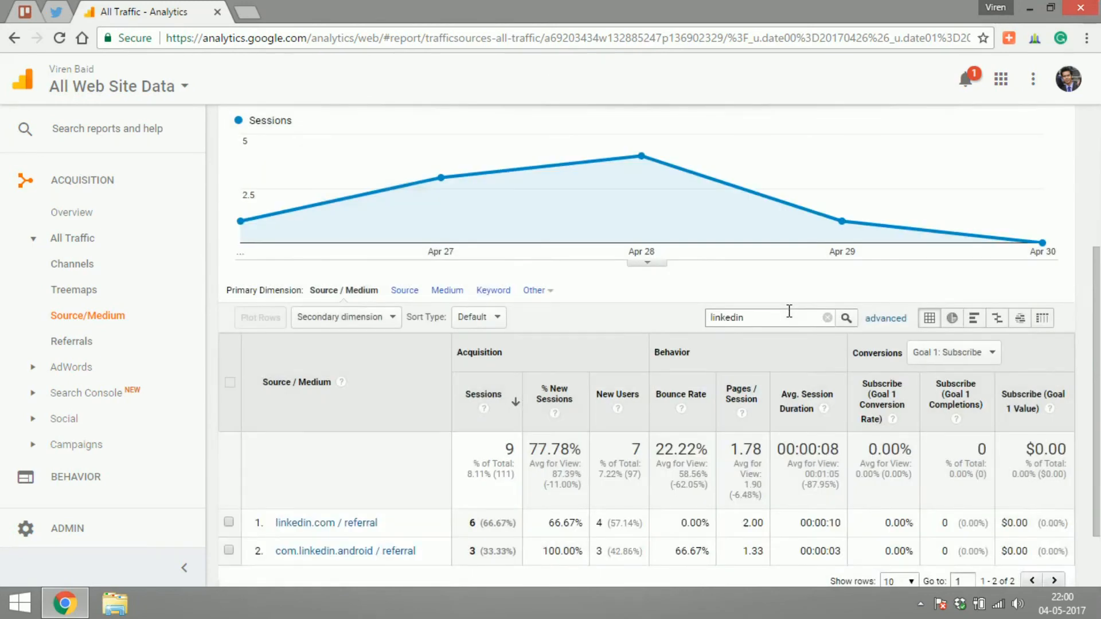
pyautogui.scroll(-3)
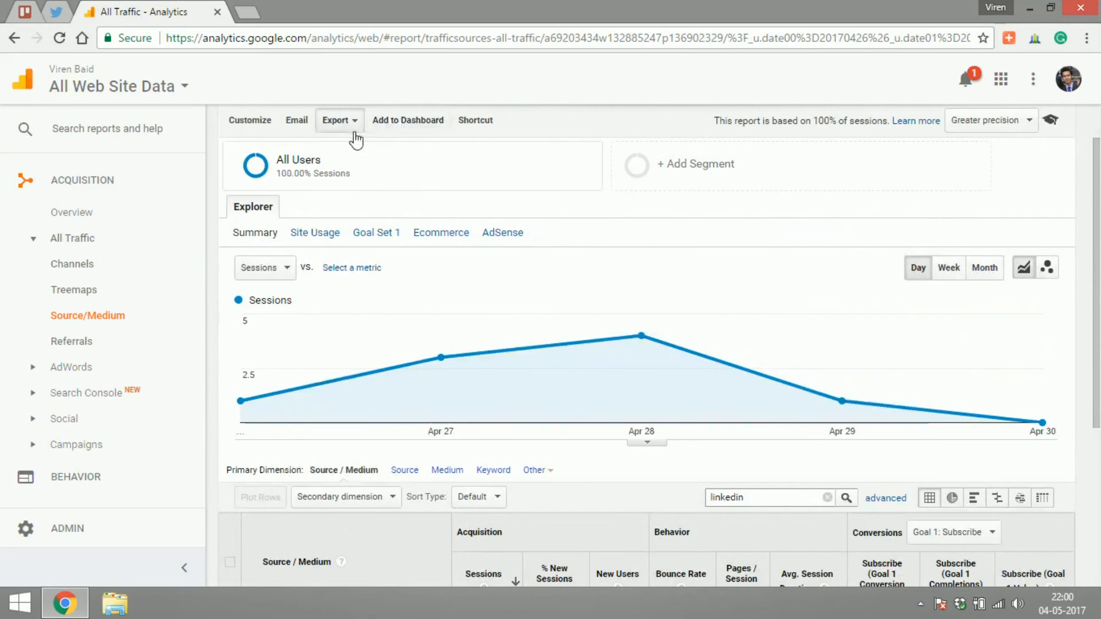
pyautogui.click(295, 120)
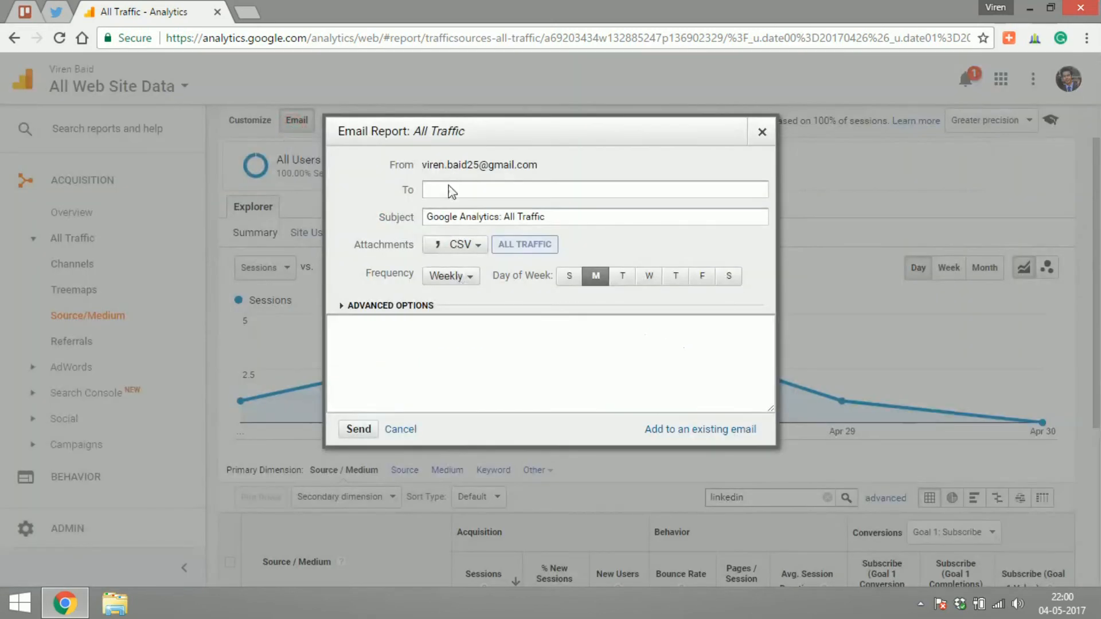
pyautogui.click(401, 429)
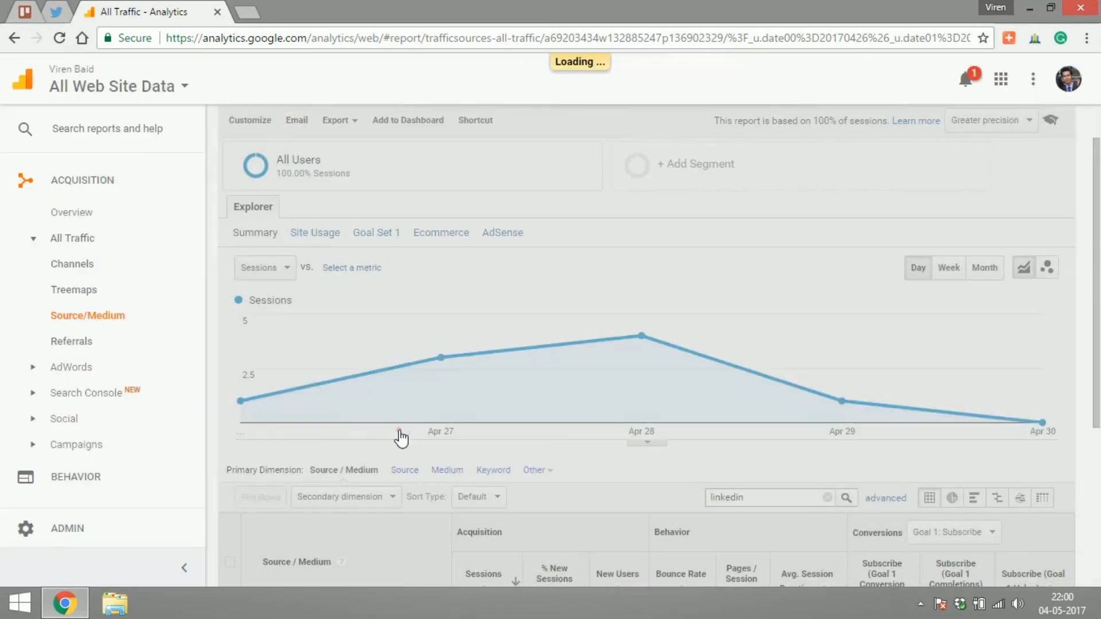
pyautogui.scroll(-3)
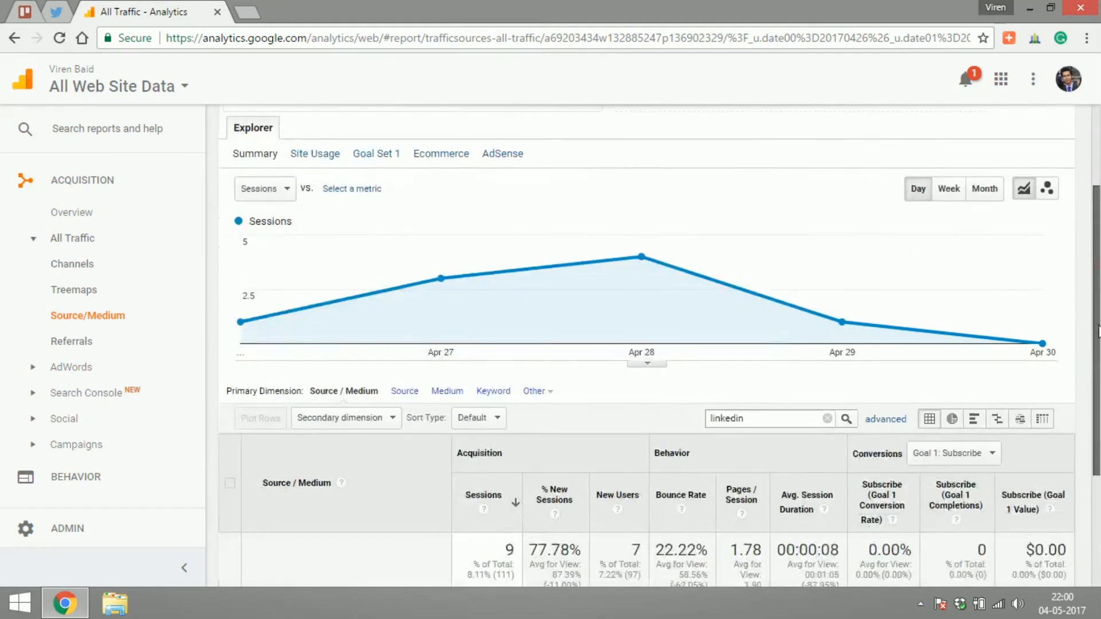
pyautogui.scroll(-3)
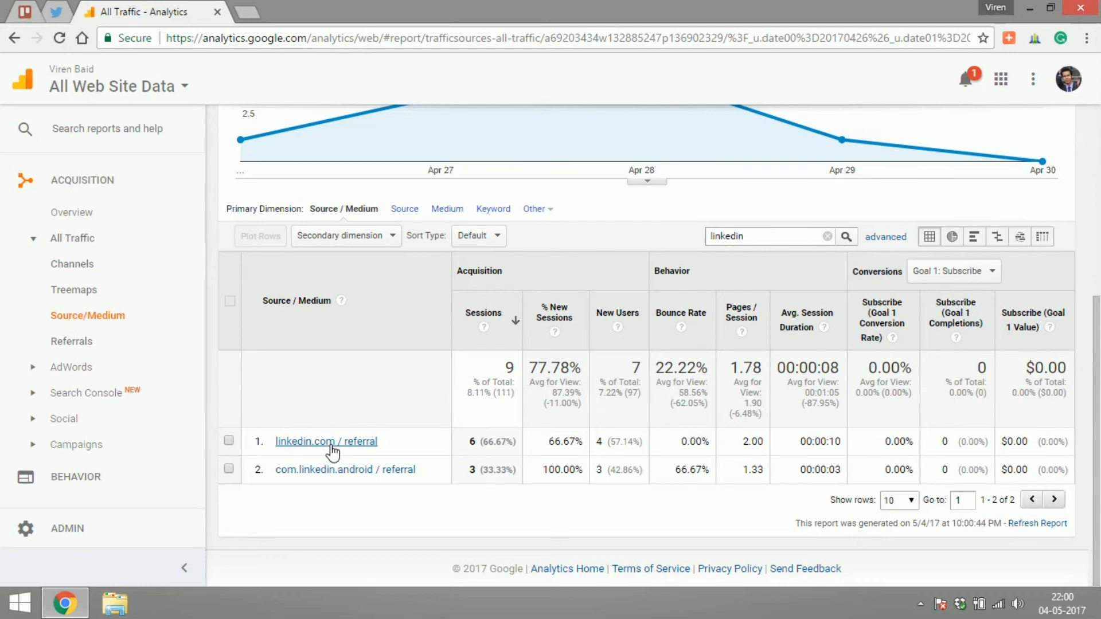
pyautogui.moveTo(83, 530)
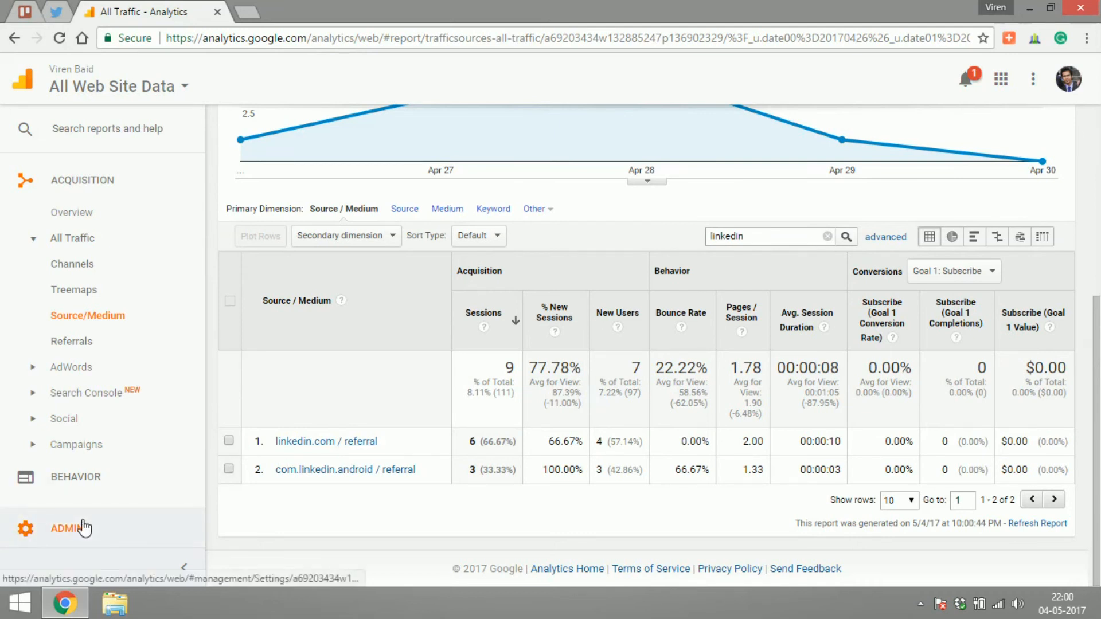
# Go to Admin > Scheduled Emails to list the daily Traffic/Source report.
pyautogui.click(60, 527)
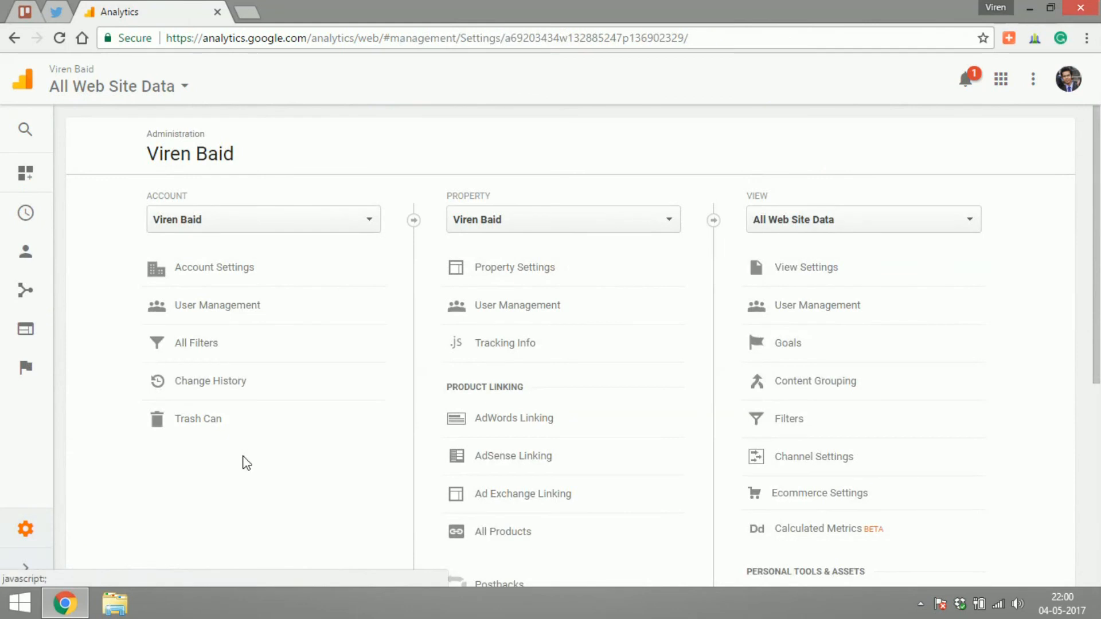
pyautogui.moveTo(805, 204)
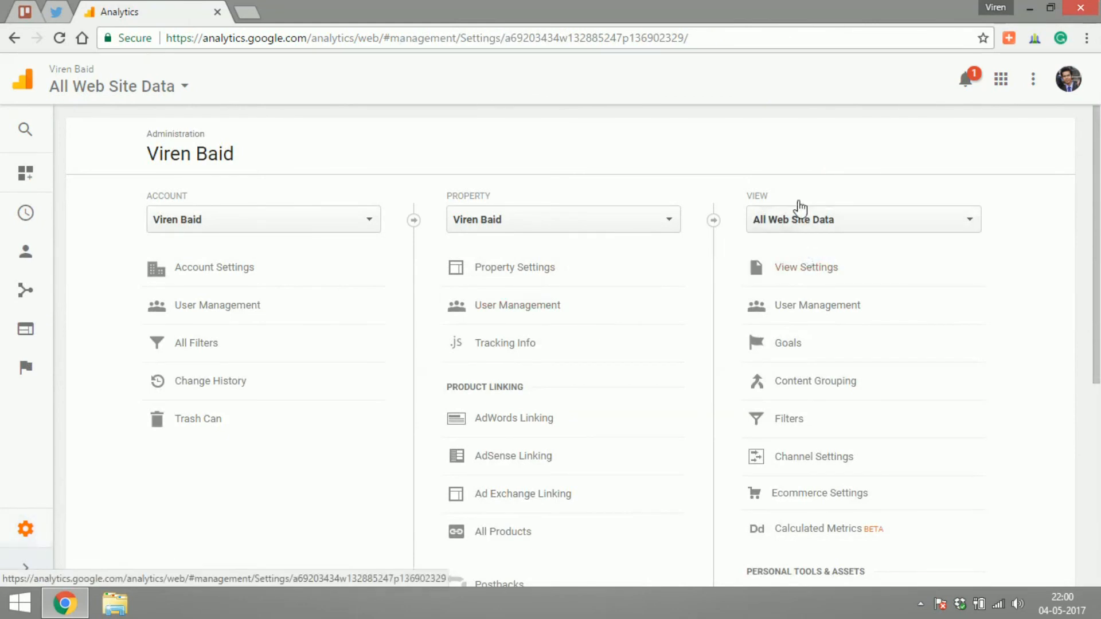
pyautogui.scroll(-3)
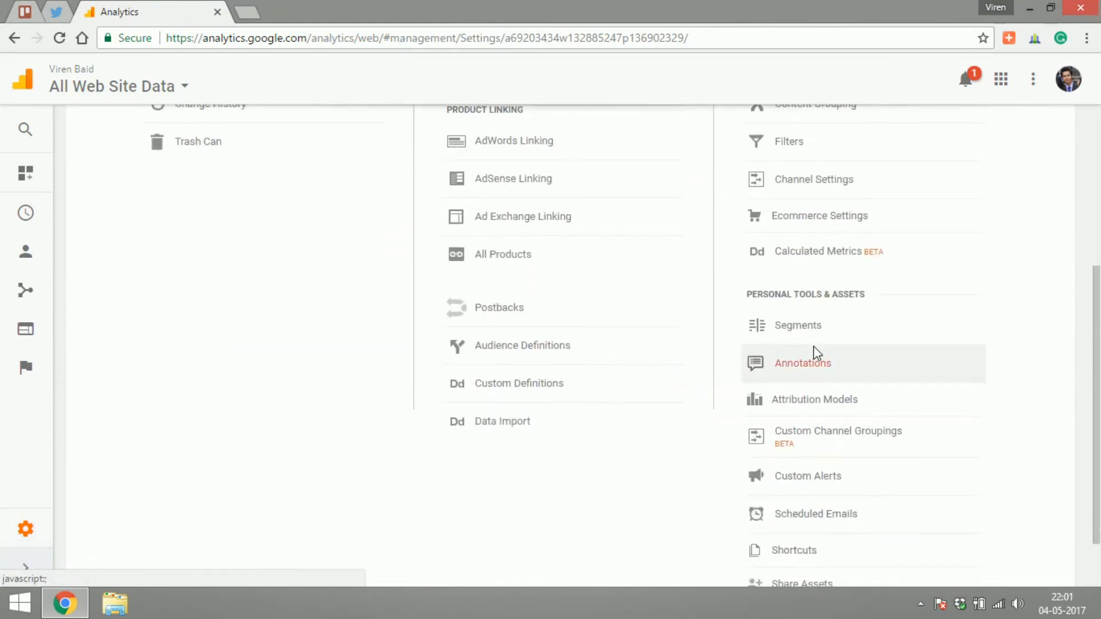
pyautogui.moveTo(822, 516)
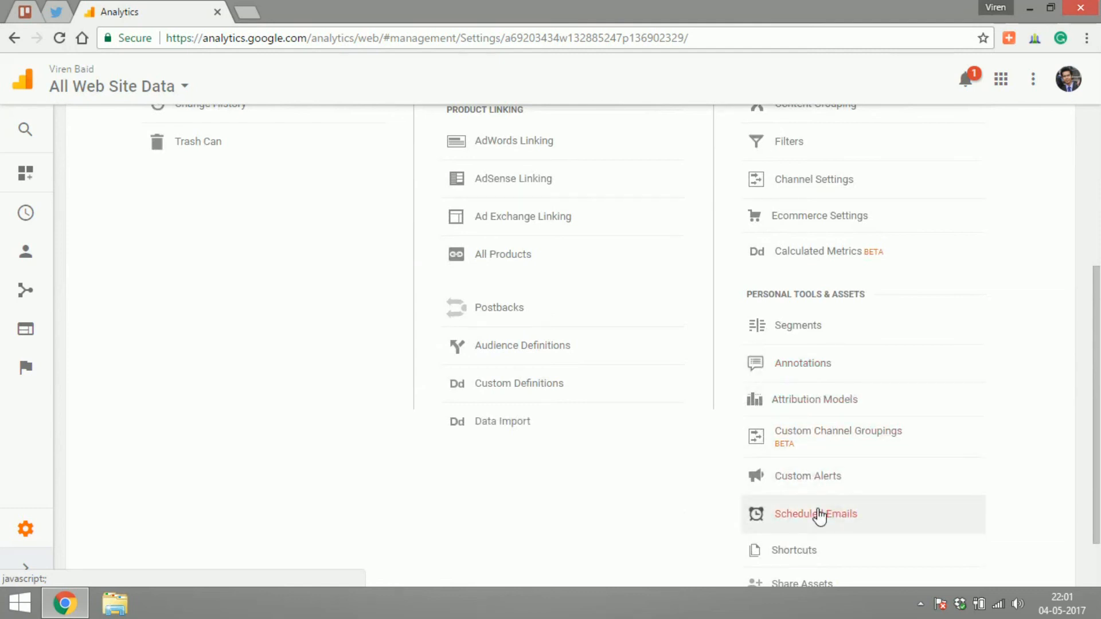
pyautogui.click(815, 514)
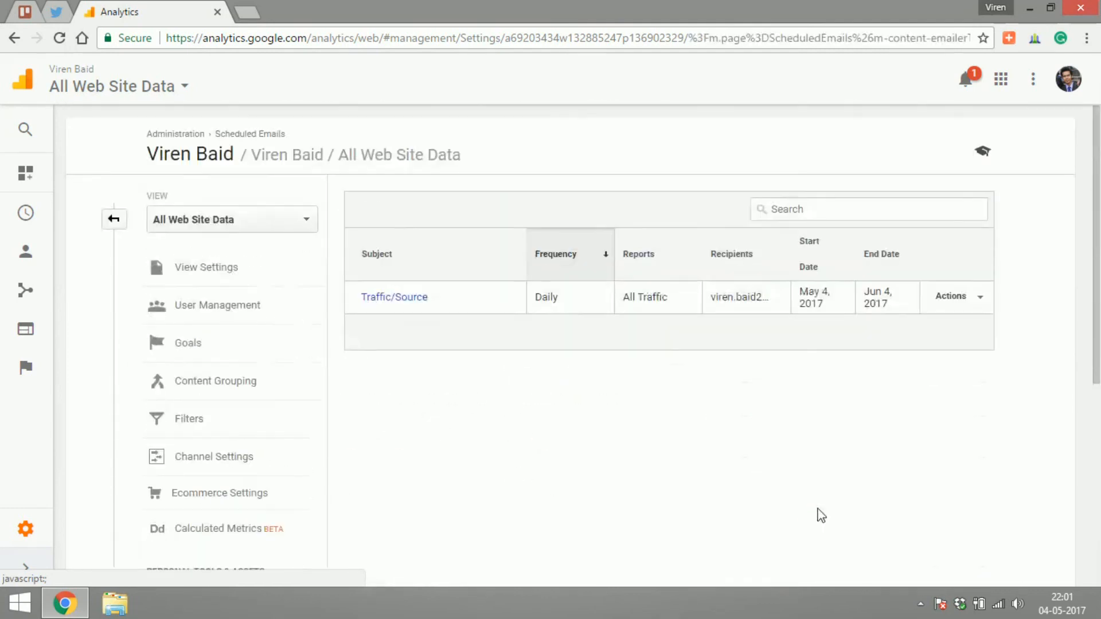
pyautogui.moveTo(613, 355)
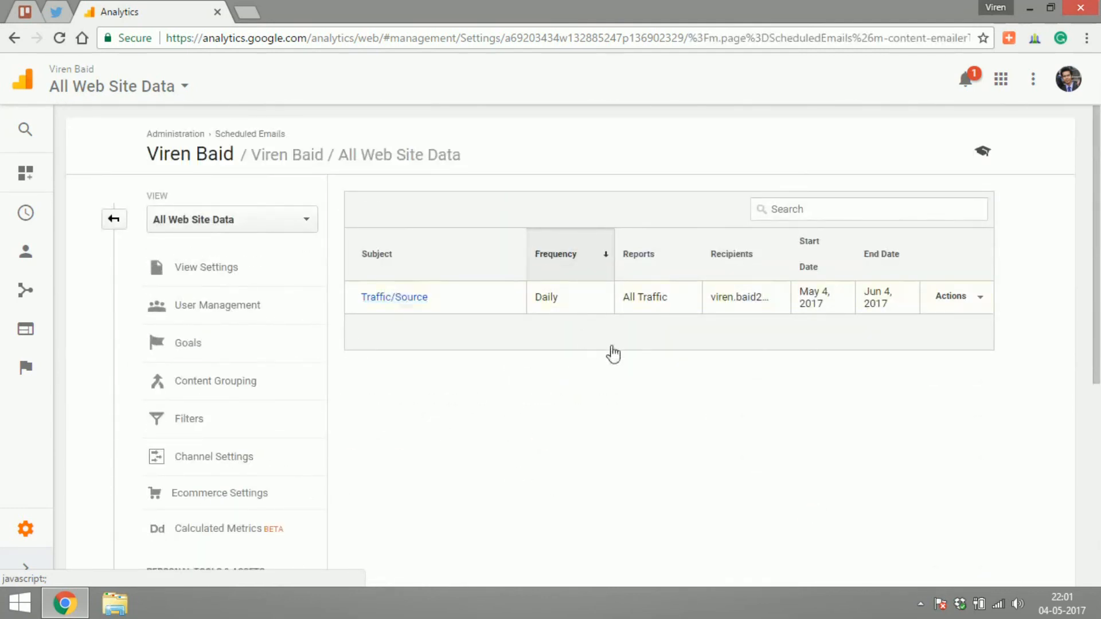
# Delete the Traffic/Source scheduled email via Actions > Delete and confirm.
pyautogui.click(957, 296)
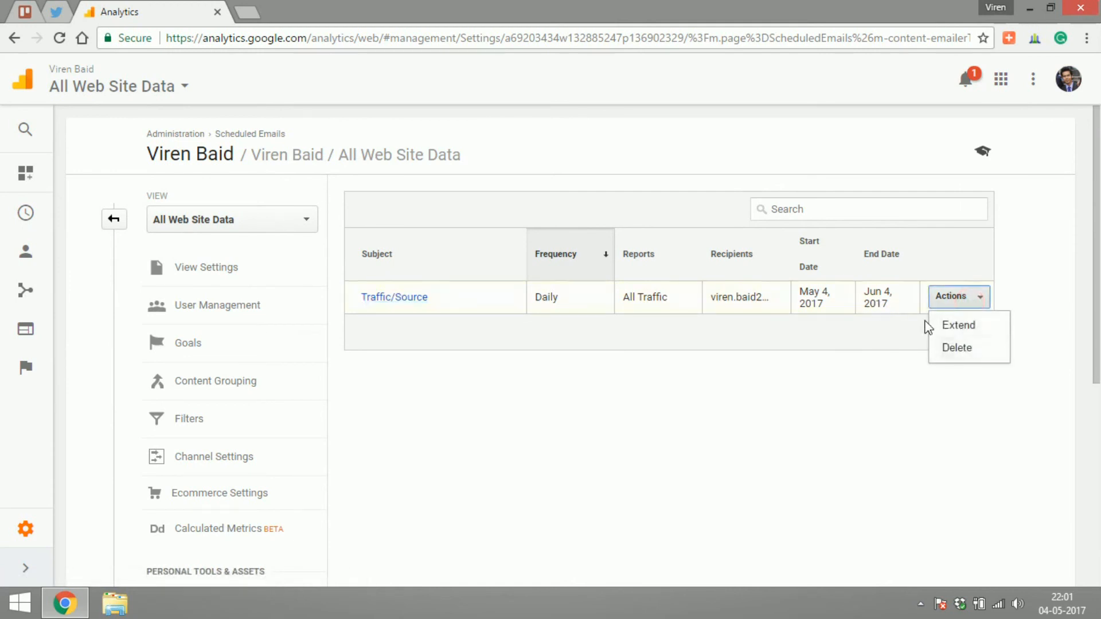
pyautogui.click(957, 348)
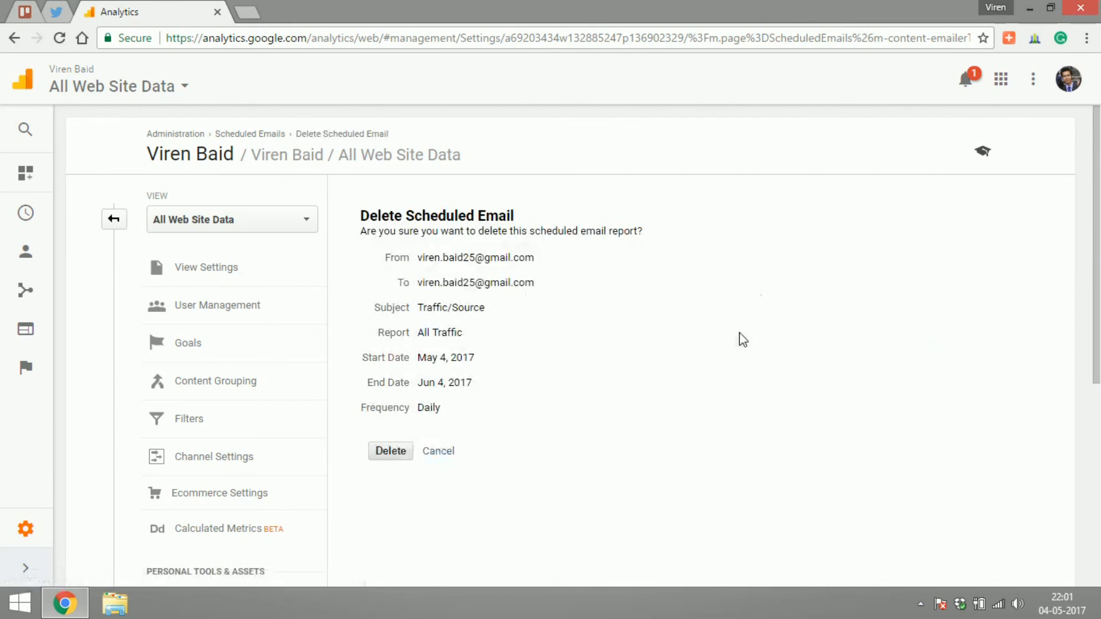
pyautogui.click(390, 452)
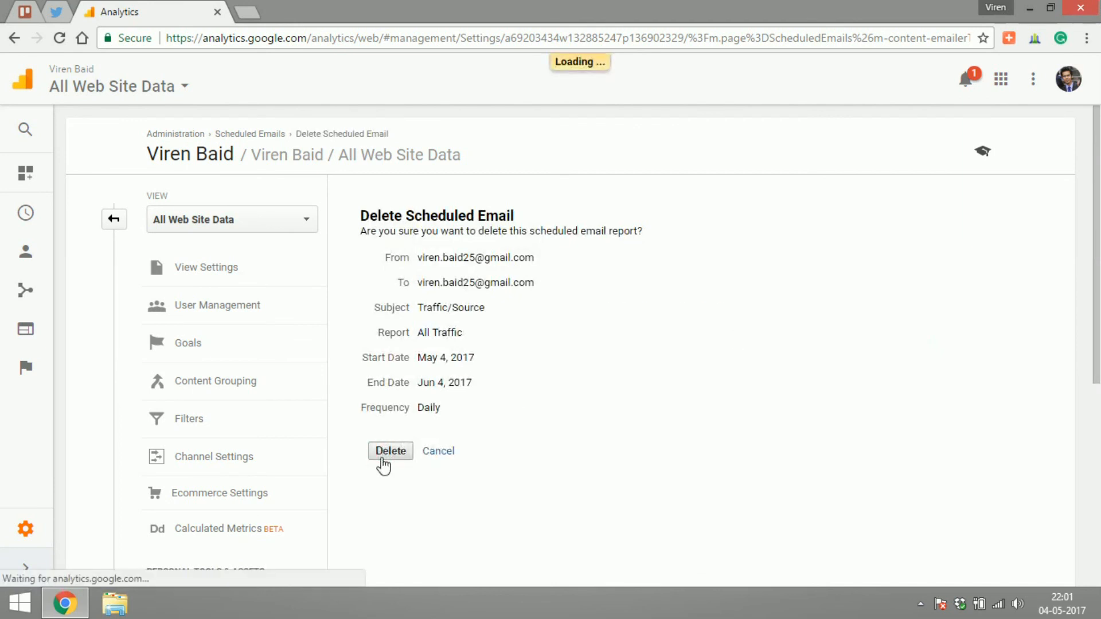
pyautogui.click(390, 452)
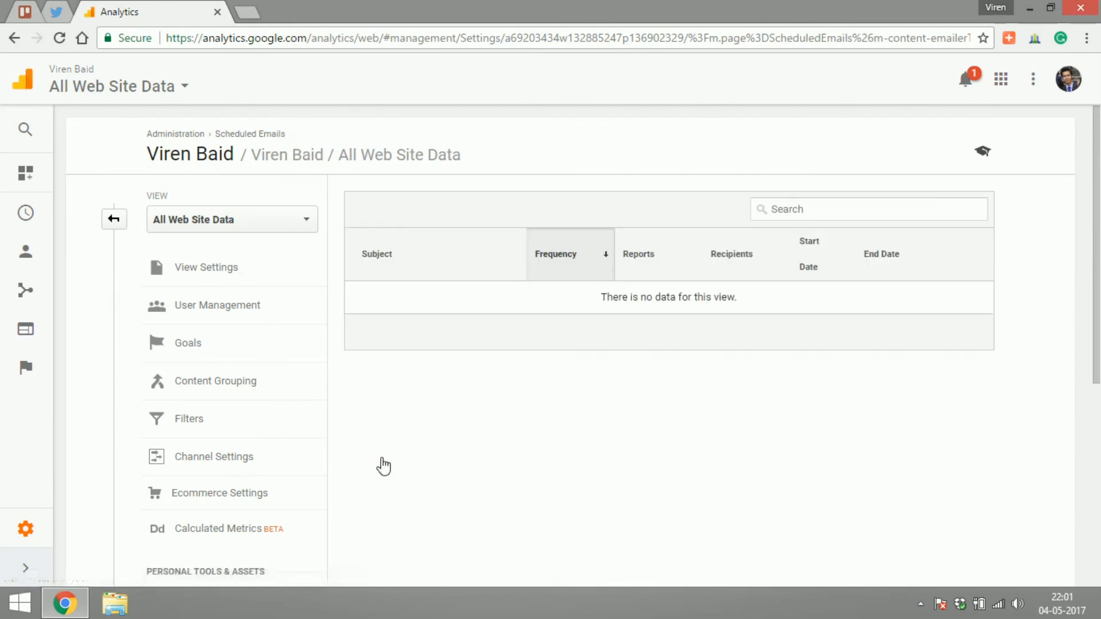